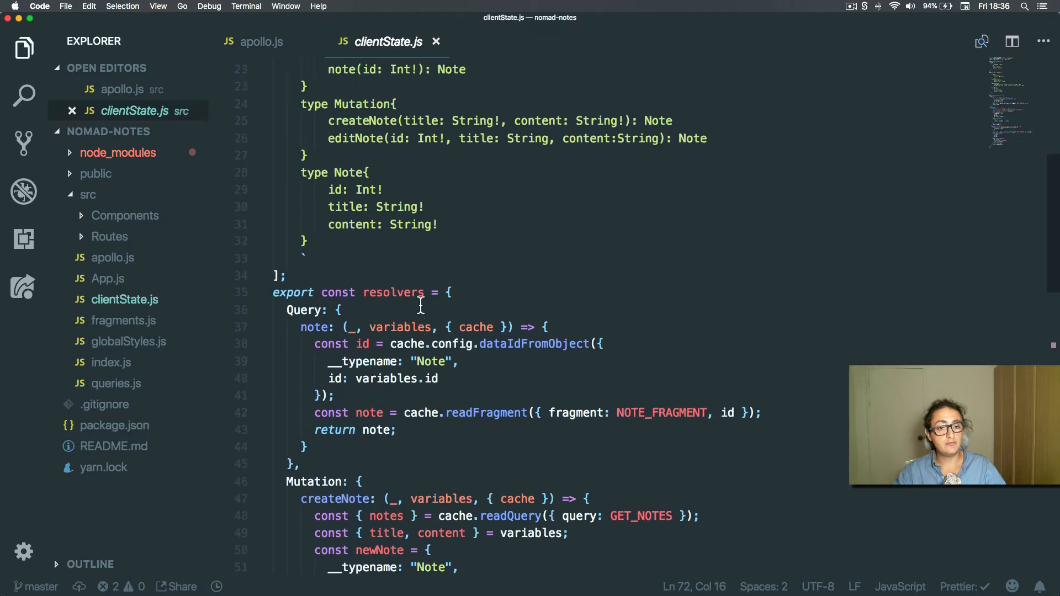
Step: Create the Notes, Note, Add and Edit folders inside the Routes folder
{"action": "left_click", "coordinate": [107, 278]}
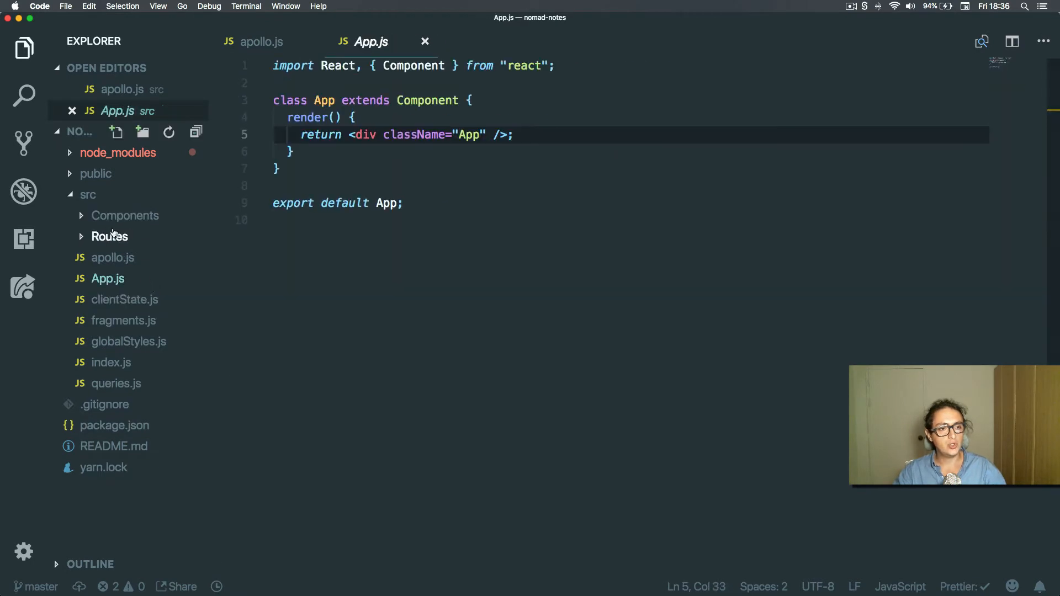
{"action": "right_click", "coordinate": [109, 236]}
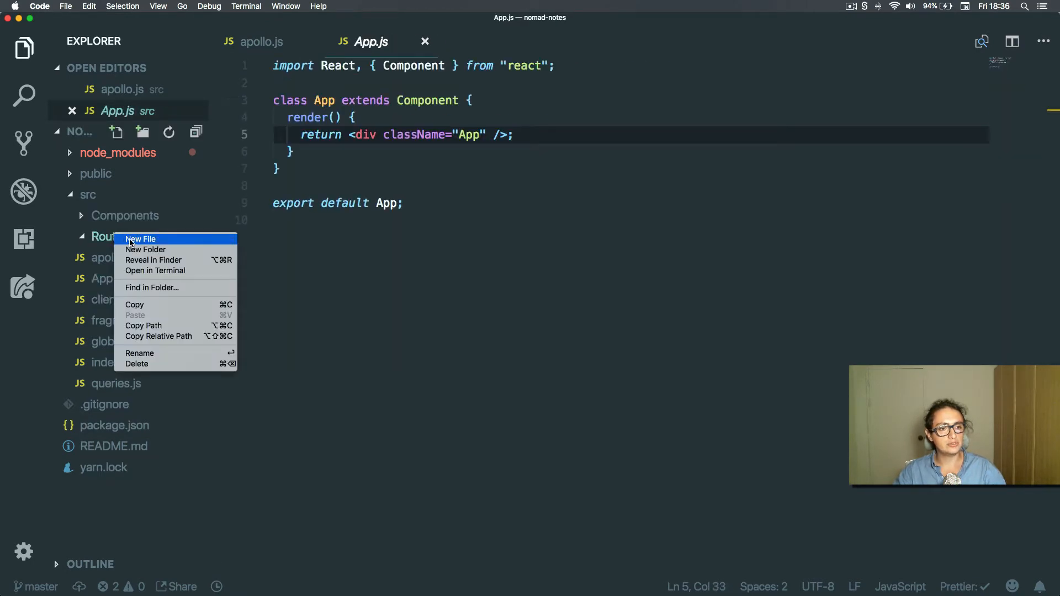
{"action": "mouse_move", "coordinate": [145, 249]}
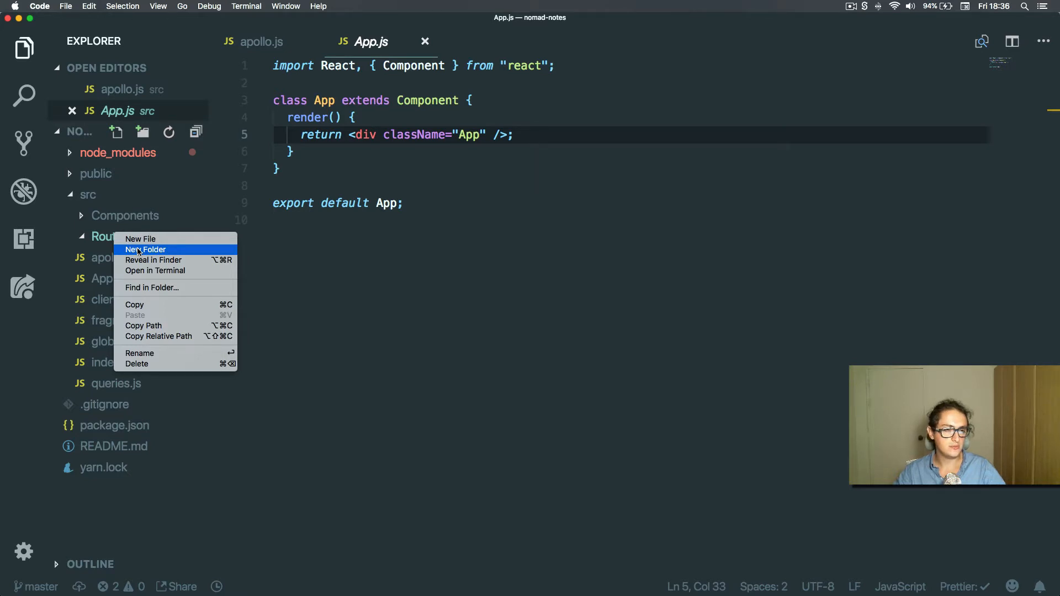
{"action": "left_click", "coordinate": [144, 250]}
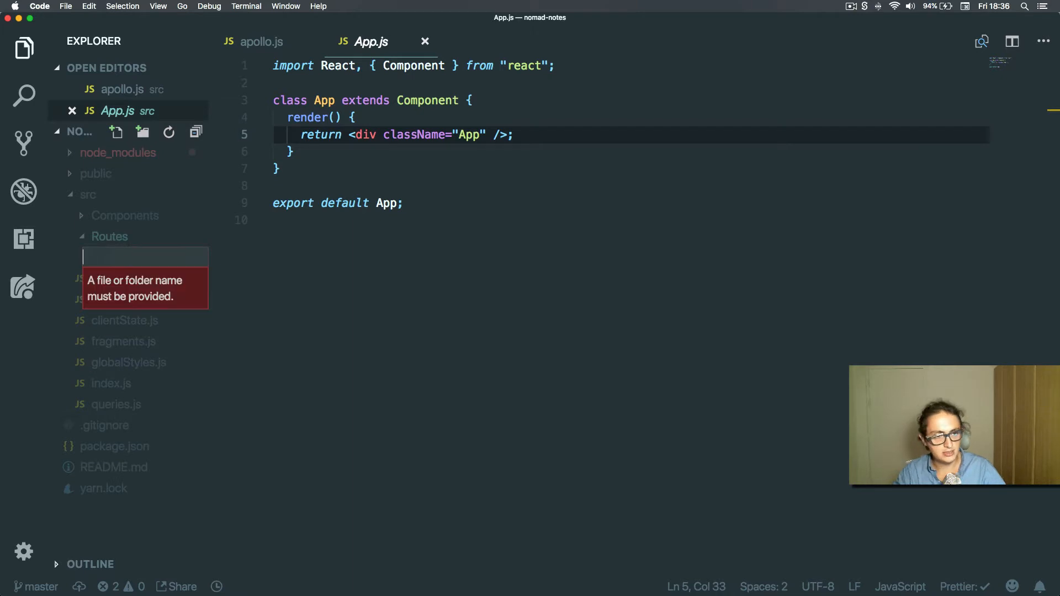
{"action": "type", "text": "Note"}
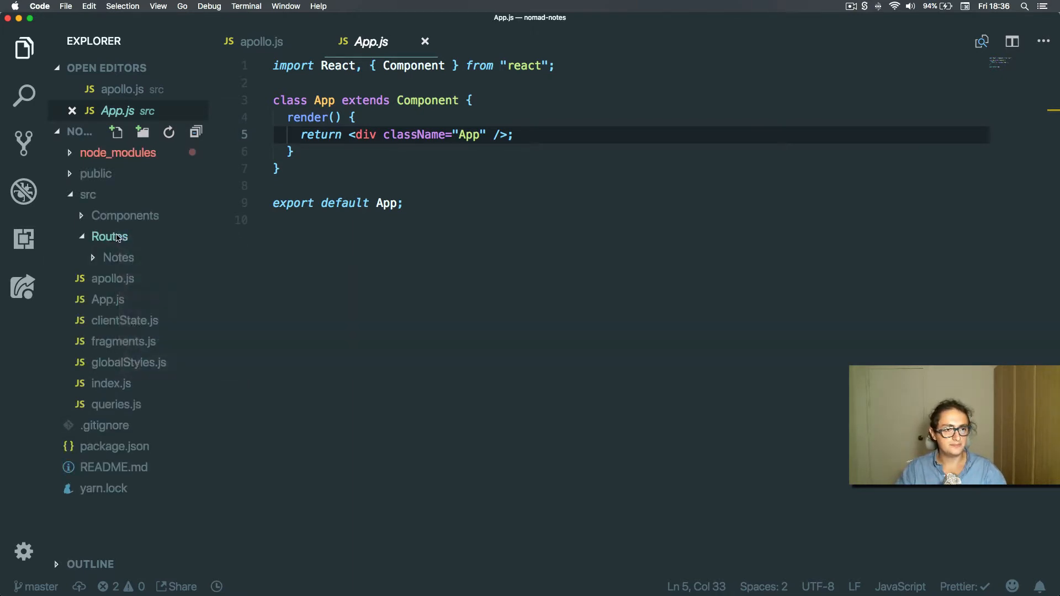
{"action": "type", "text": "Note"}
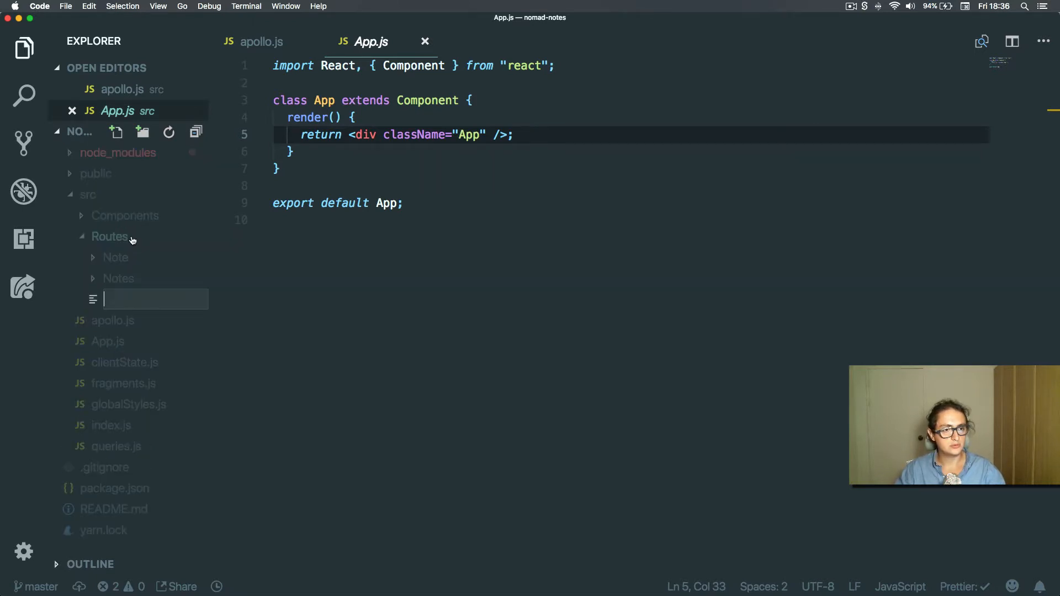
{"action": "type", "text": "Edit"}
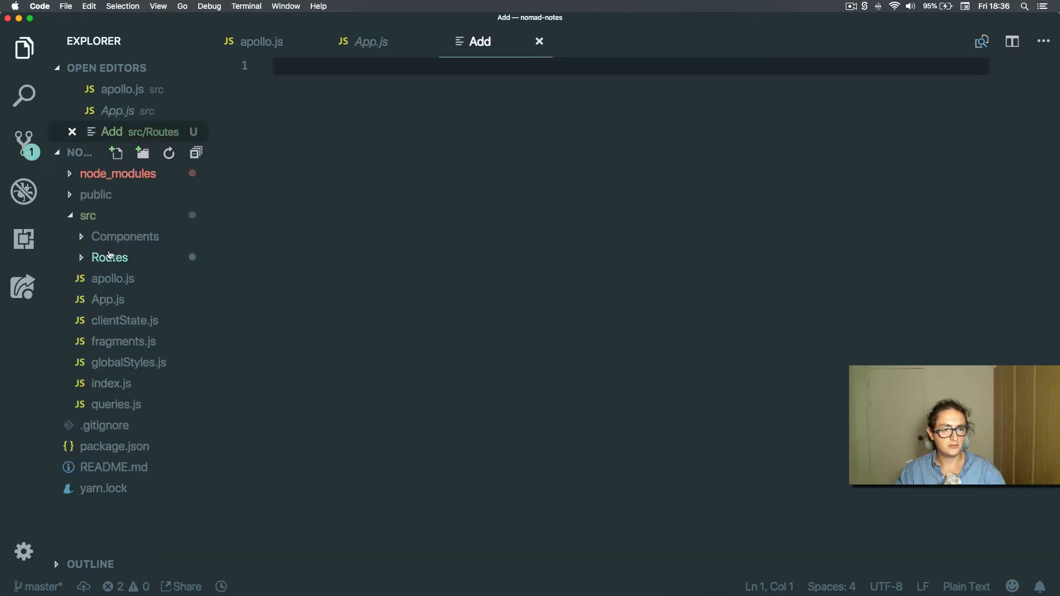
Step: Delete the Add and Edit files that were created by mistake in Routes
{"action": "left_click", "coordinate": [109, 257]}
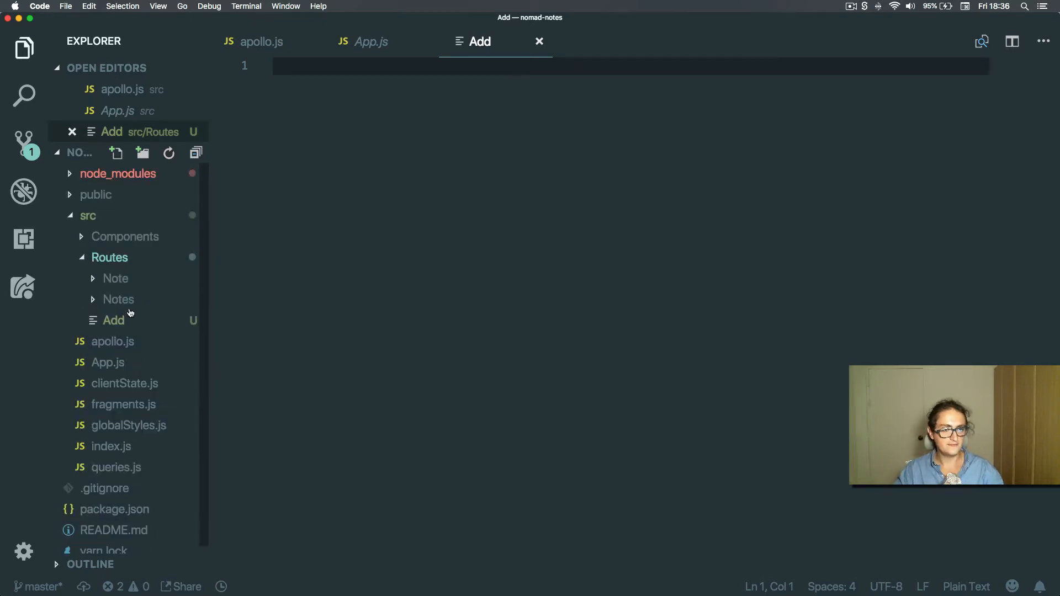
{"action": "right_click", "coordinate": [114, 320]}
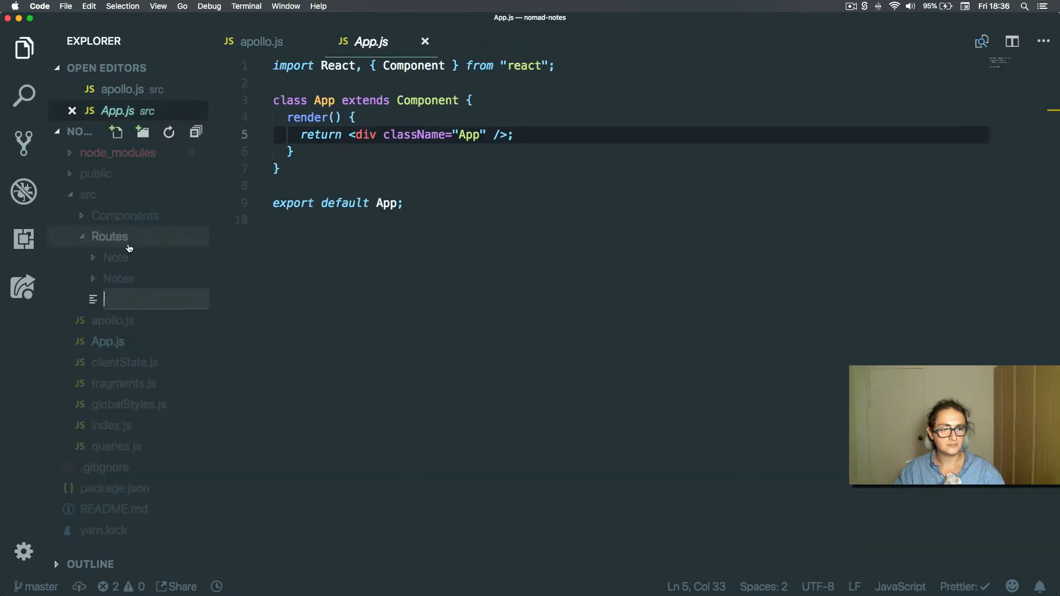
{"action": "type", "text": "Ass"}
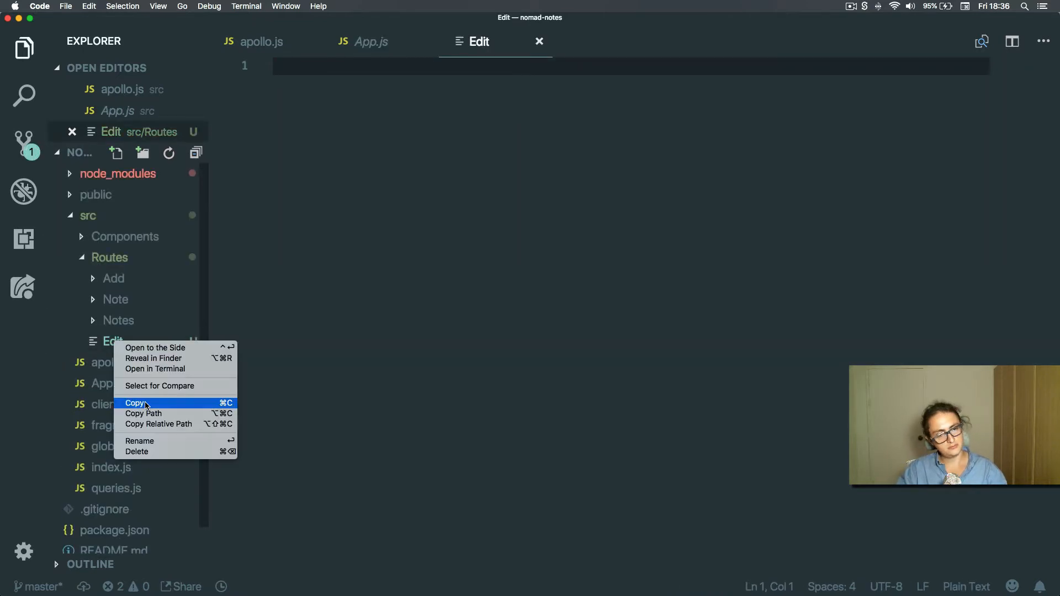
{"action": "left_click", "coordinate": [137, 452]}
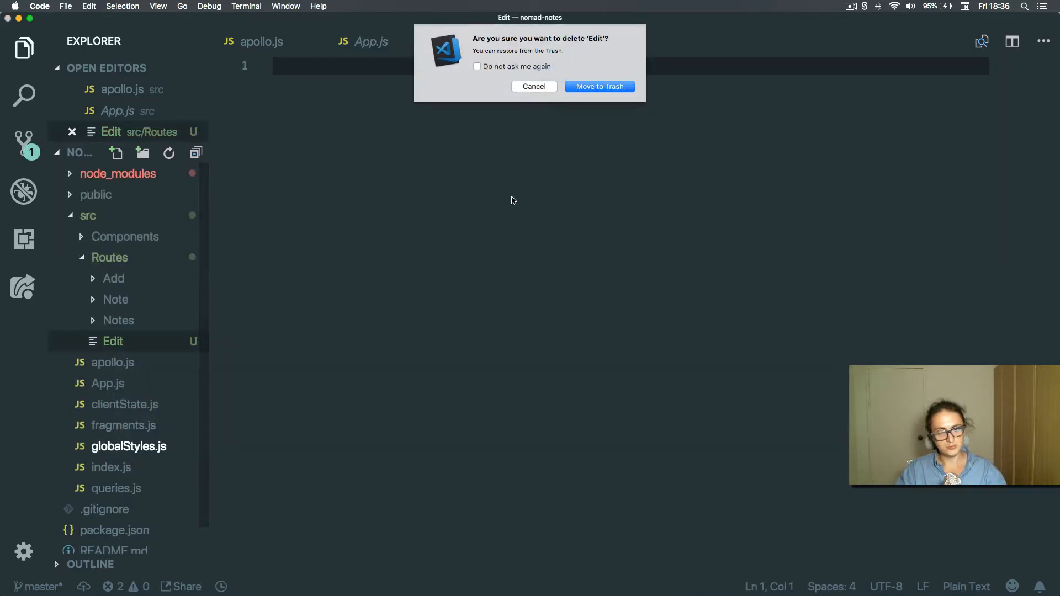
{"action": "left_click", "coordinate": [598, 86]}
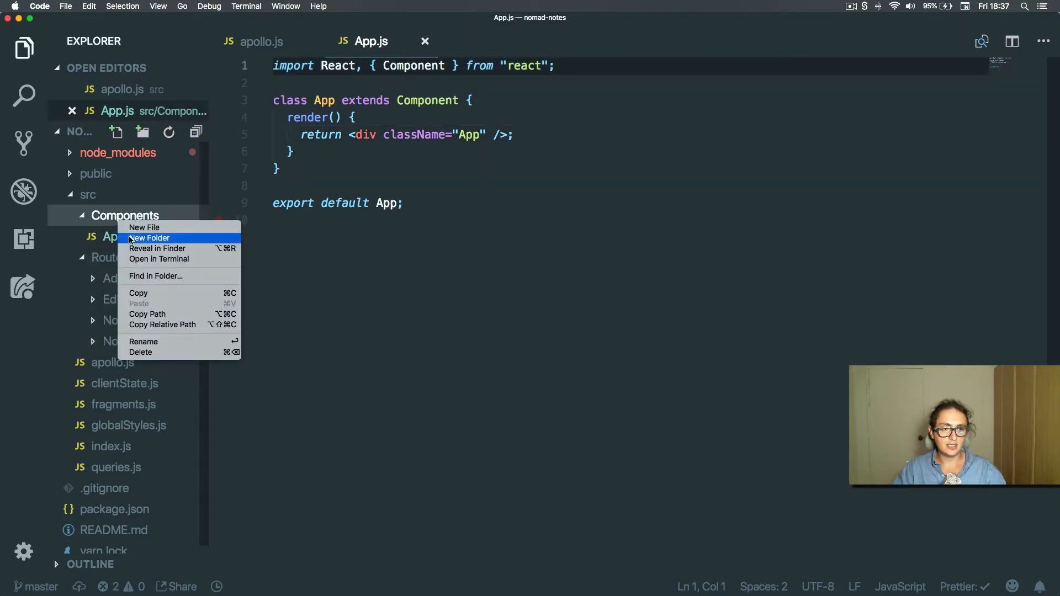
Step: Move App.js into a new Components/App folder and change index.js's import to ./Components/App
{"action": "left_click", "coordinate": [148, 238]}
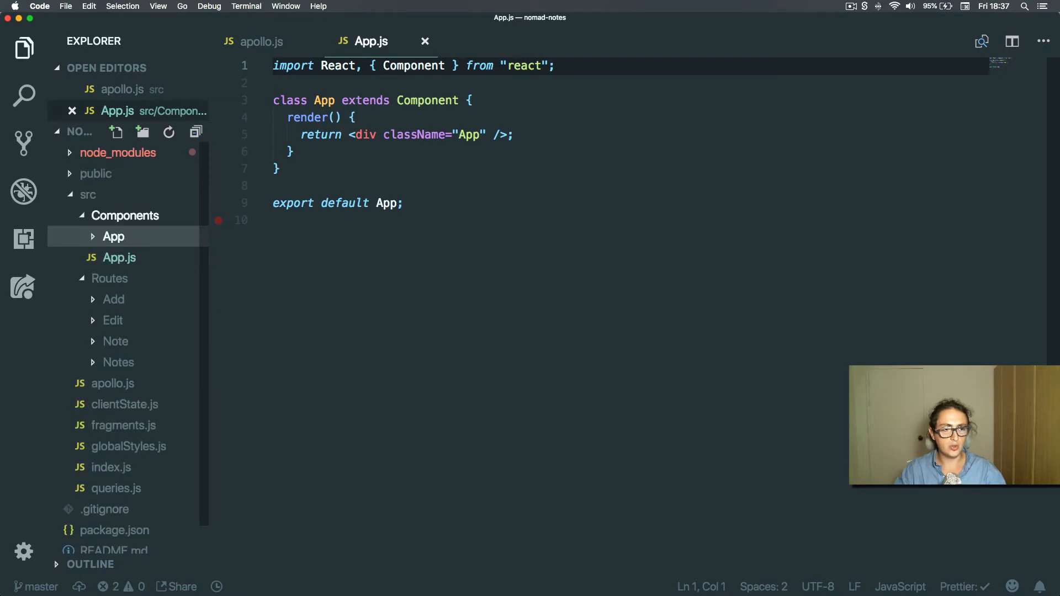
{"action": "left_click_drag", "start_coordinate": [119, 258], "coordinate": [114, 237]}
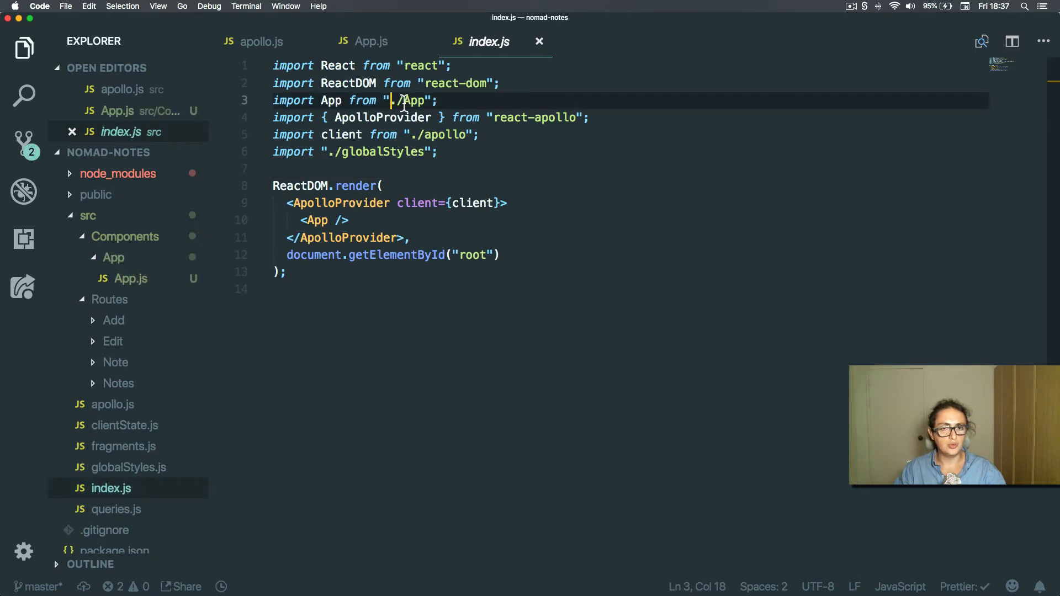
{"action": "type", "text": "co/"}
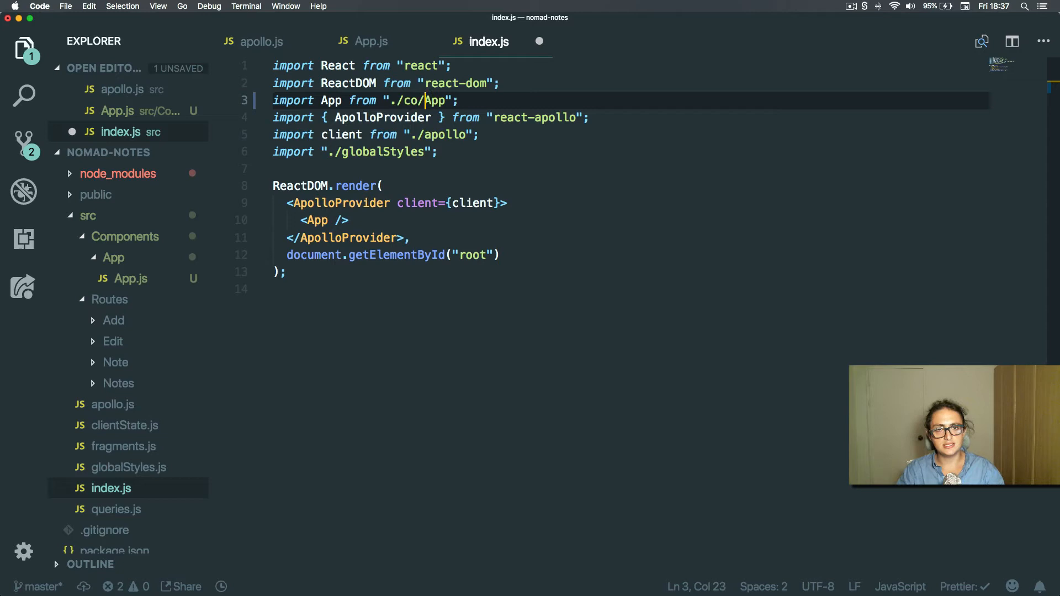
{"action": "key", "text": "Backspace"}
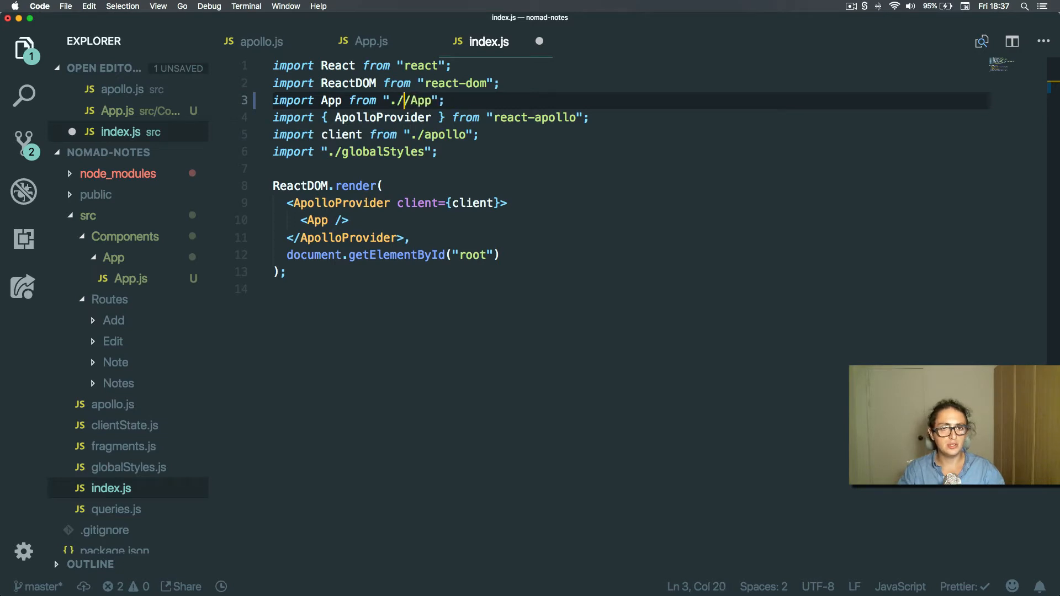
{"action": "type", "text": "components/"}
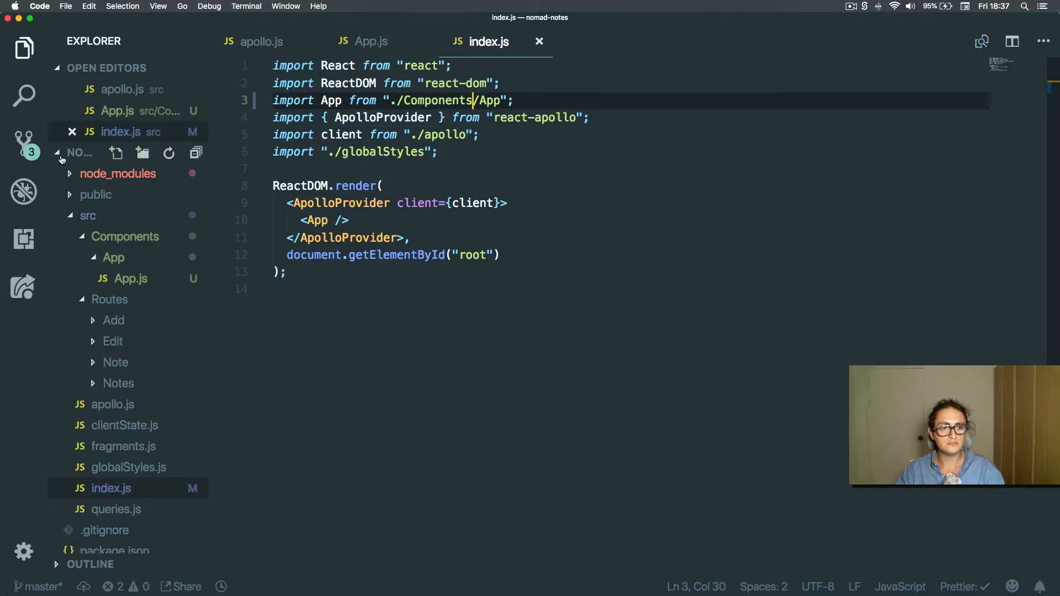
Step: Add Components/App/index.js that imports App from ./App and exports it as default
{"action": "left_click", "coordinate": [114, 153]}
{"action": "type", "text": "import"}
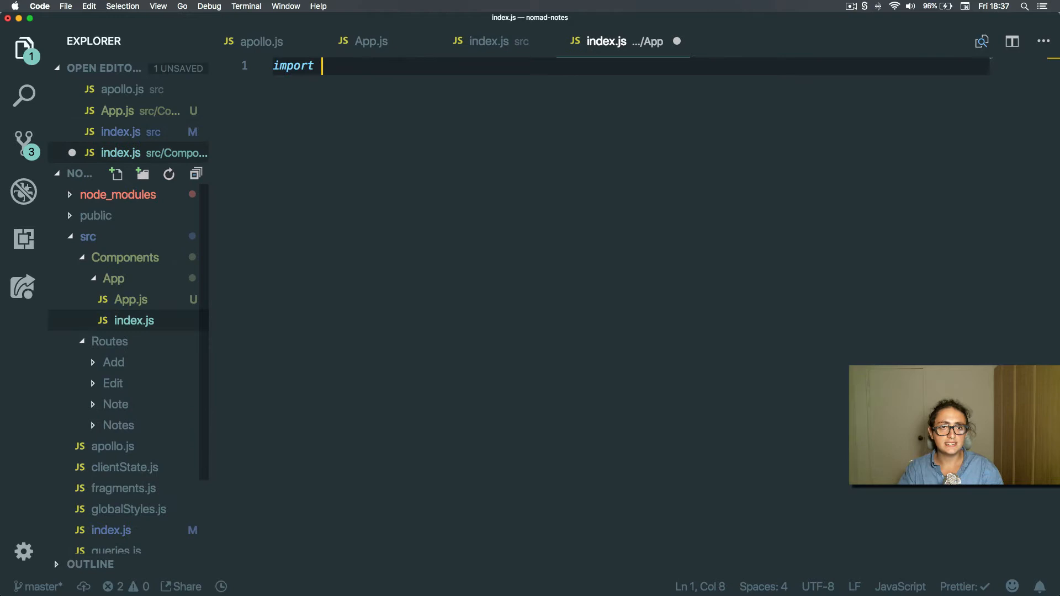
{"action": "type", "text": "App from \""}
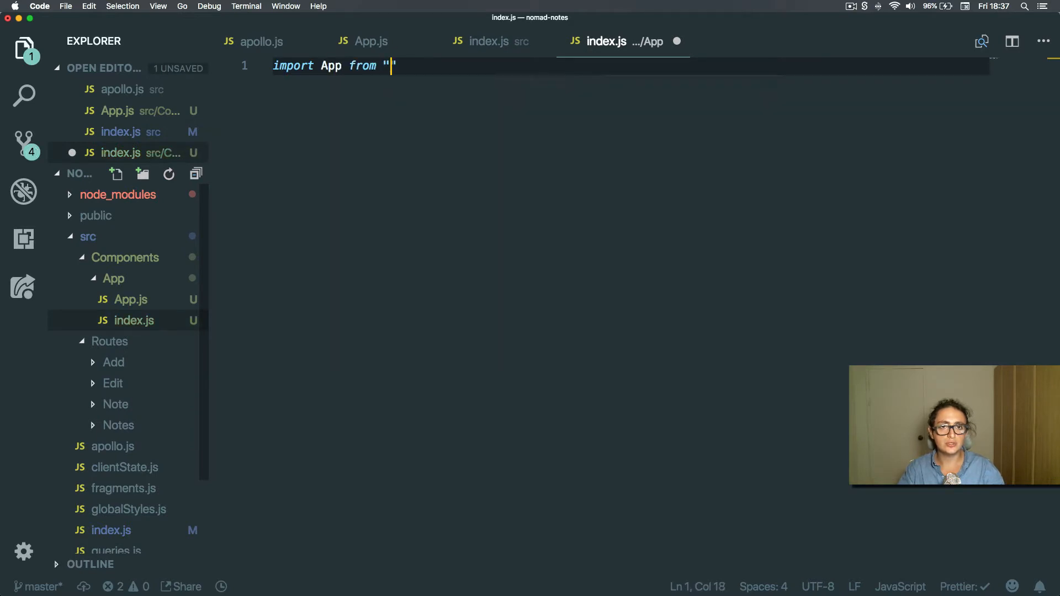
{"action": "type", "text": "./App"}
{"action": "type", "text": "export default App;"}
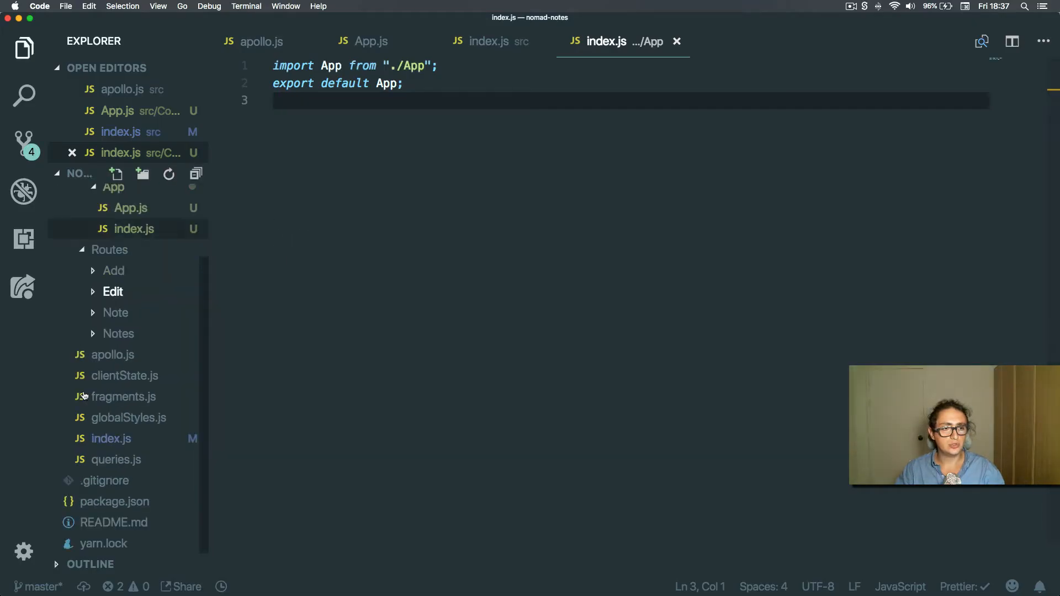
Step: Open public/index.html from the Explorer and edit it
{"action": "left_click", "coordinate": [120, 241]}
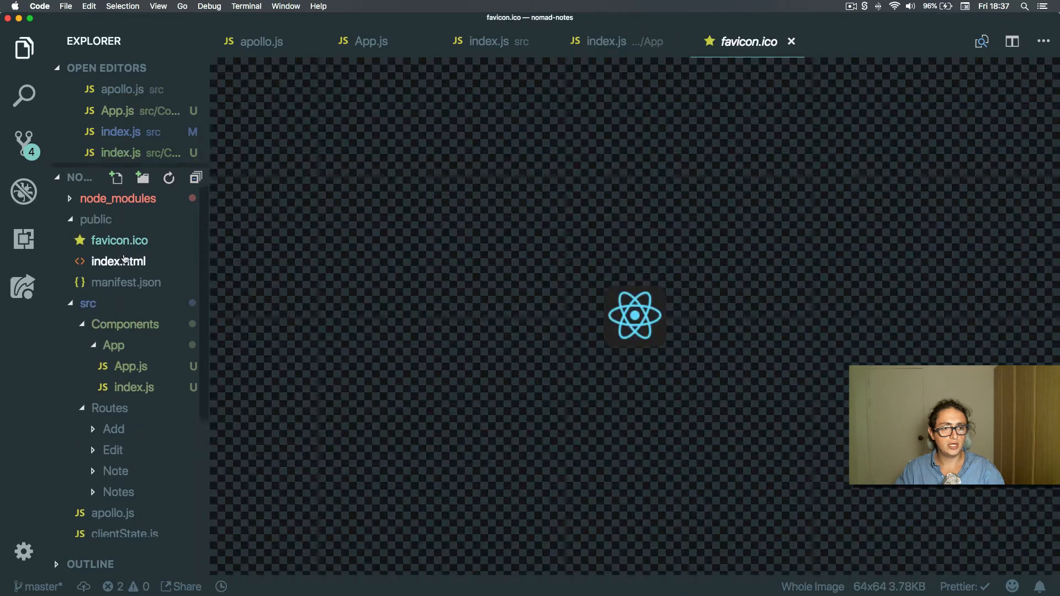
{"action": "left_click", "coordinate": [118, 260]}
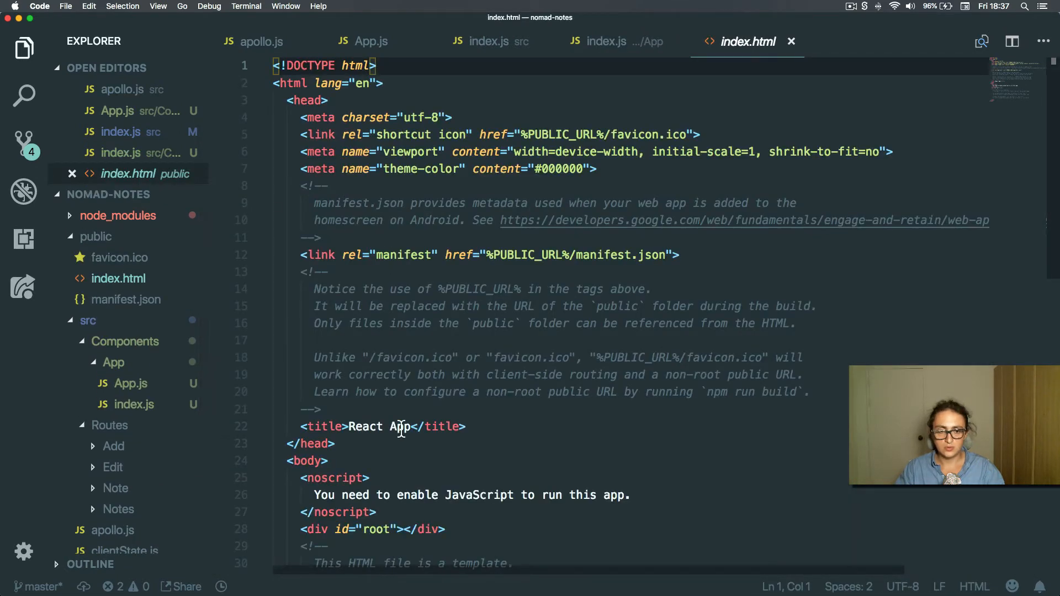
{"action": "type", "text": "Npo"}
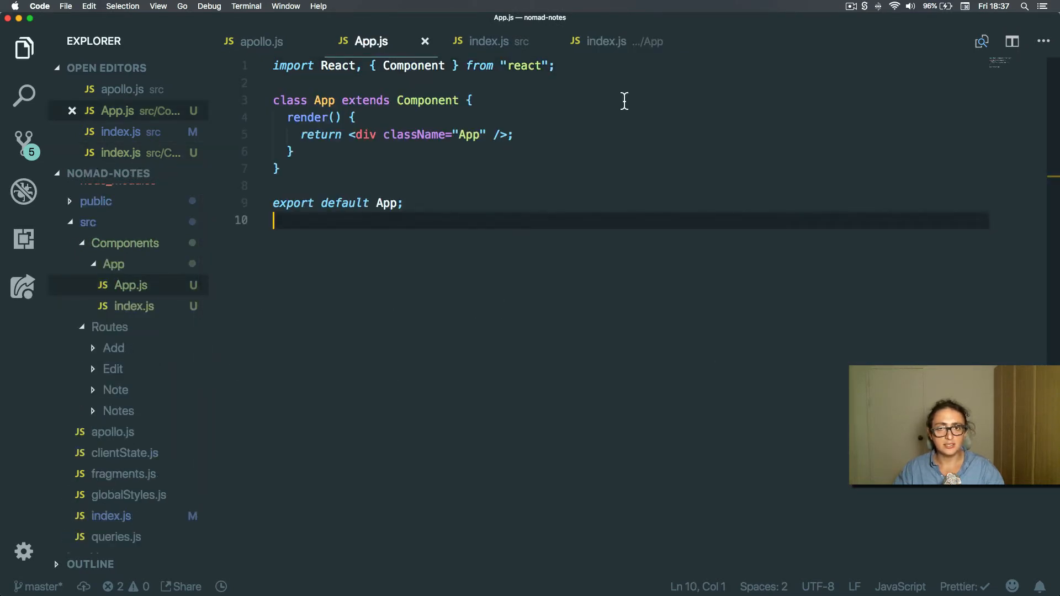
Step: Import BrowserRouter from react-router-dom in App.js and delete the returned div
{"action": "type", "text": "im["}
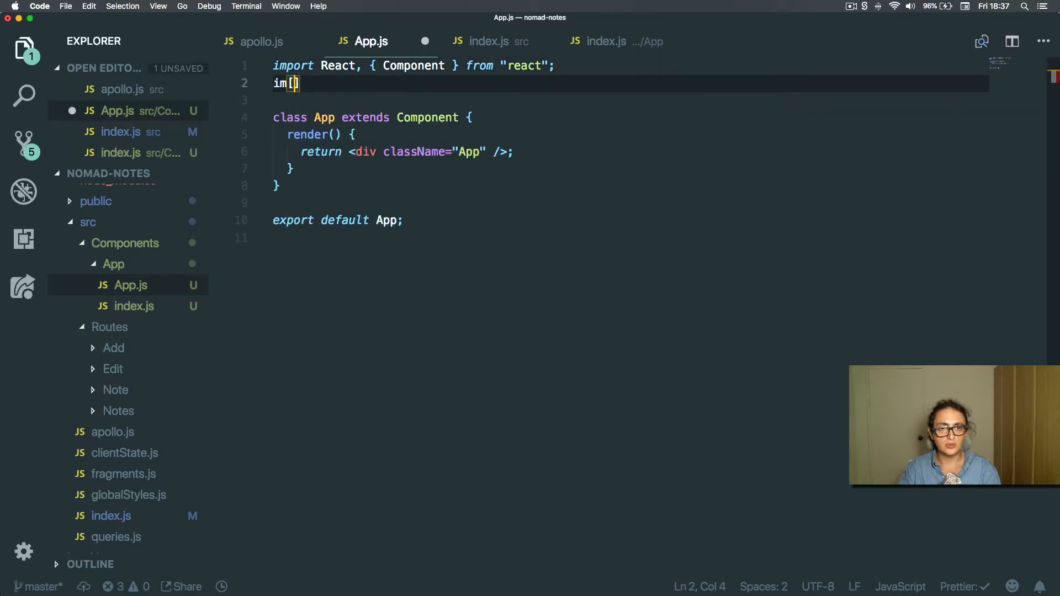
{"action": "type", "text": "oty"}
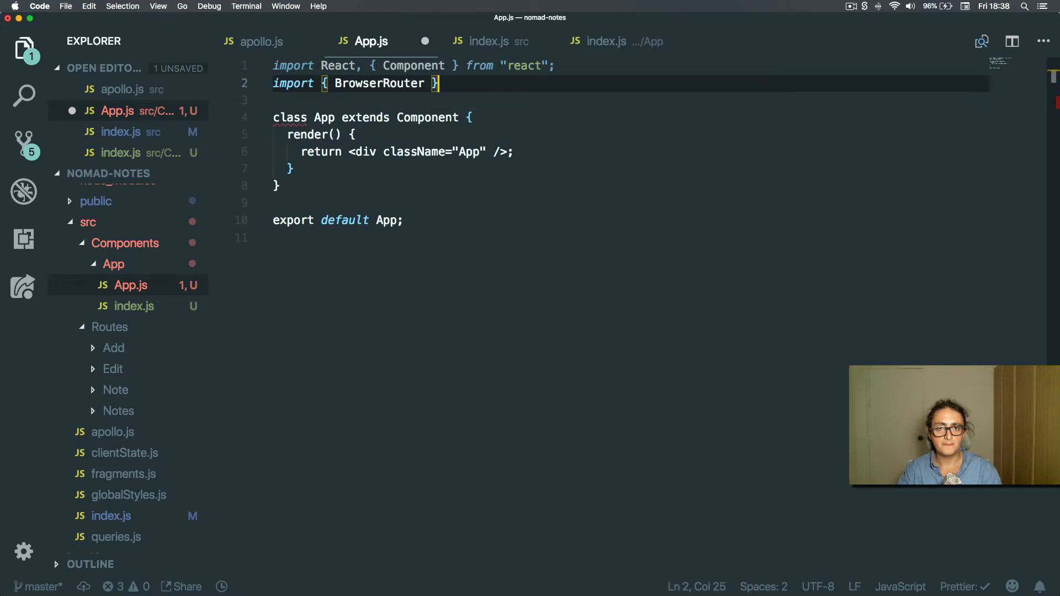
{"action": "type", "text": "from \"react\""}
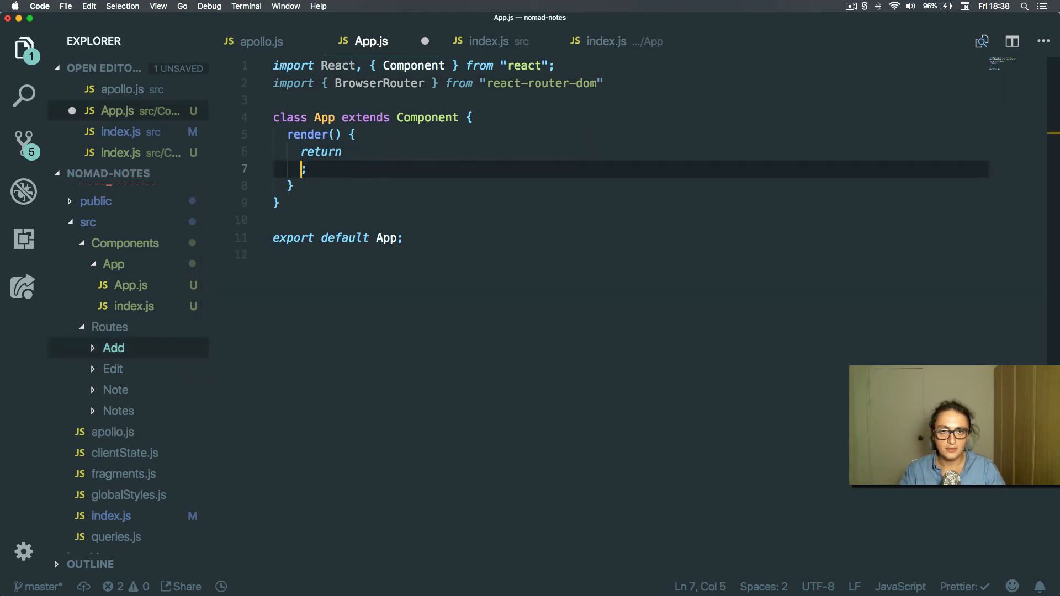
Step: Return a BrowserRouter with a Switch routing exact path '/' to the Notes component
{"action": "key", "text": "Backspace"}
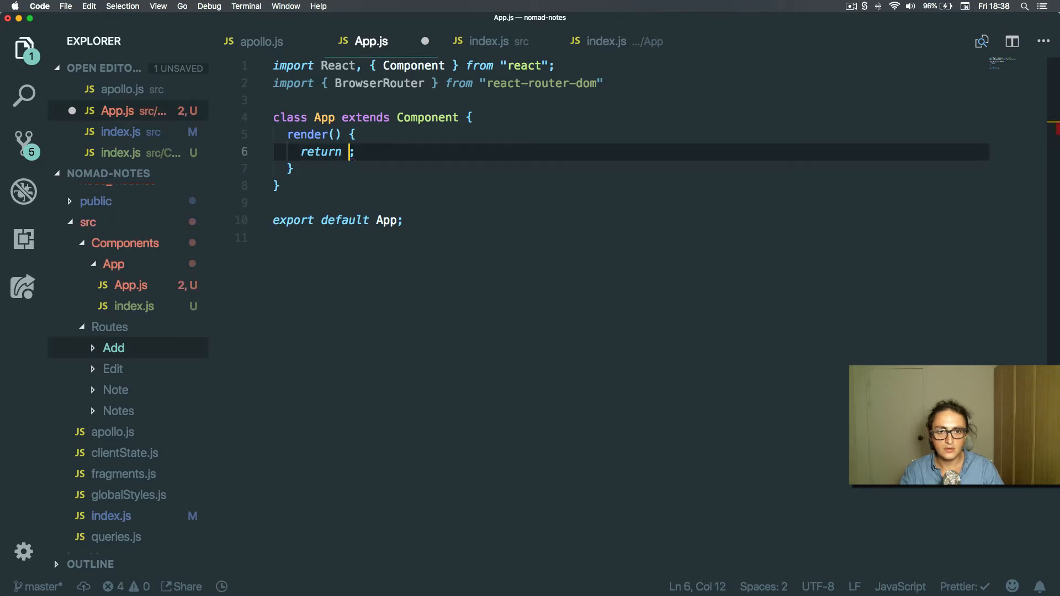
{"action": "type", "text": "<BrowserRouter><R</BrowserRouter>"}
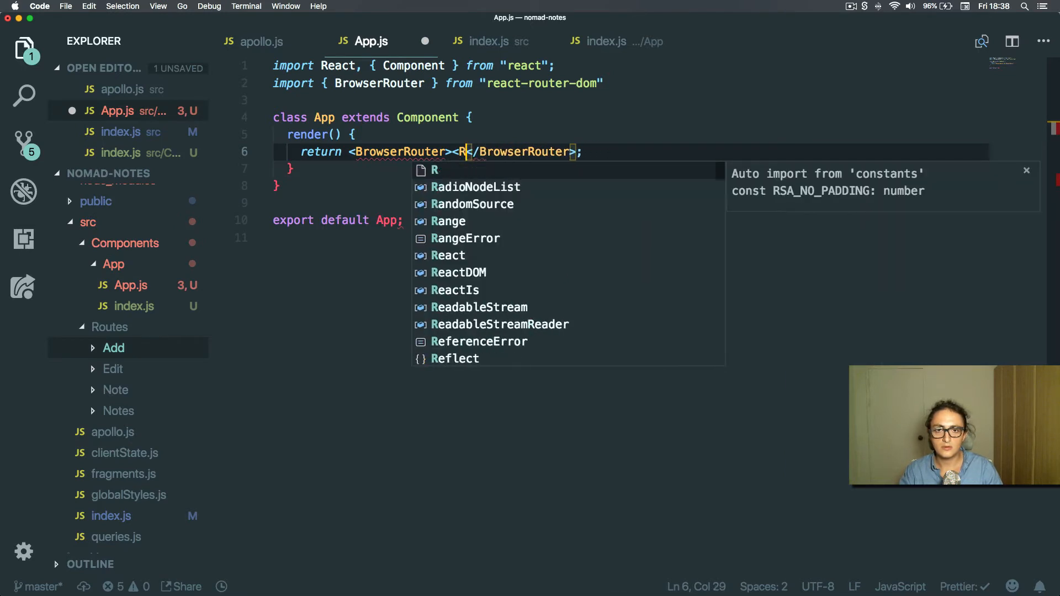
{"action": "type", "text": "Swtch></Switch>"}
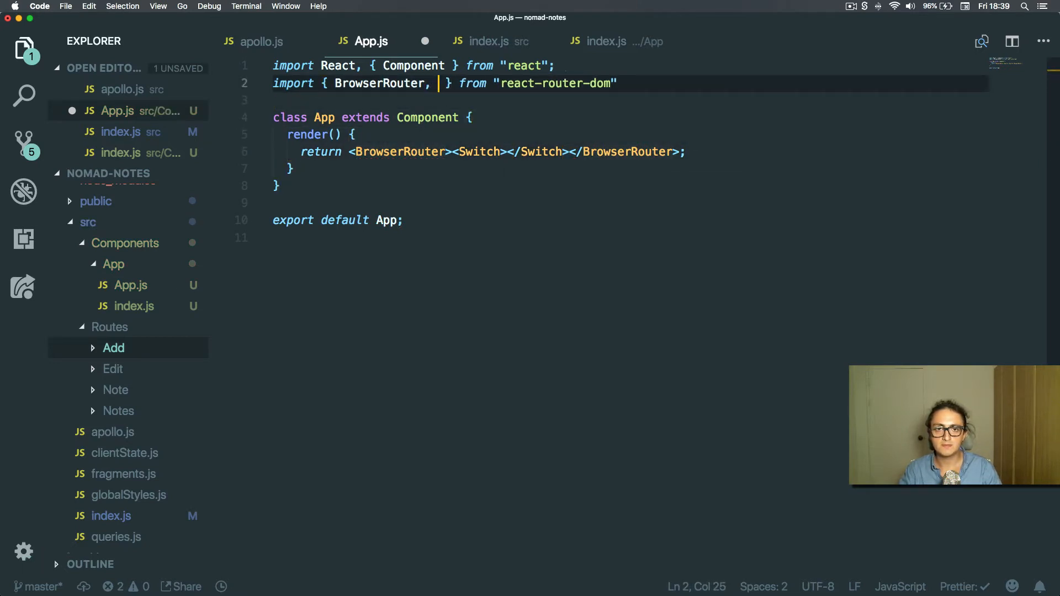
{"action": "type", "text": "Switch, Route"}
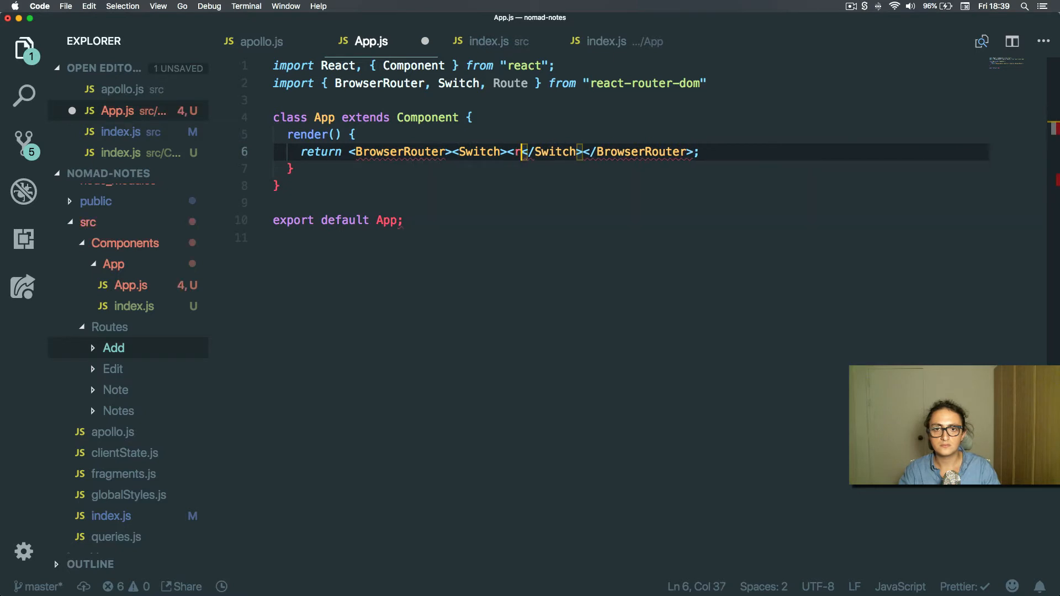
{"action": "type", "text": "oute exact"}
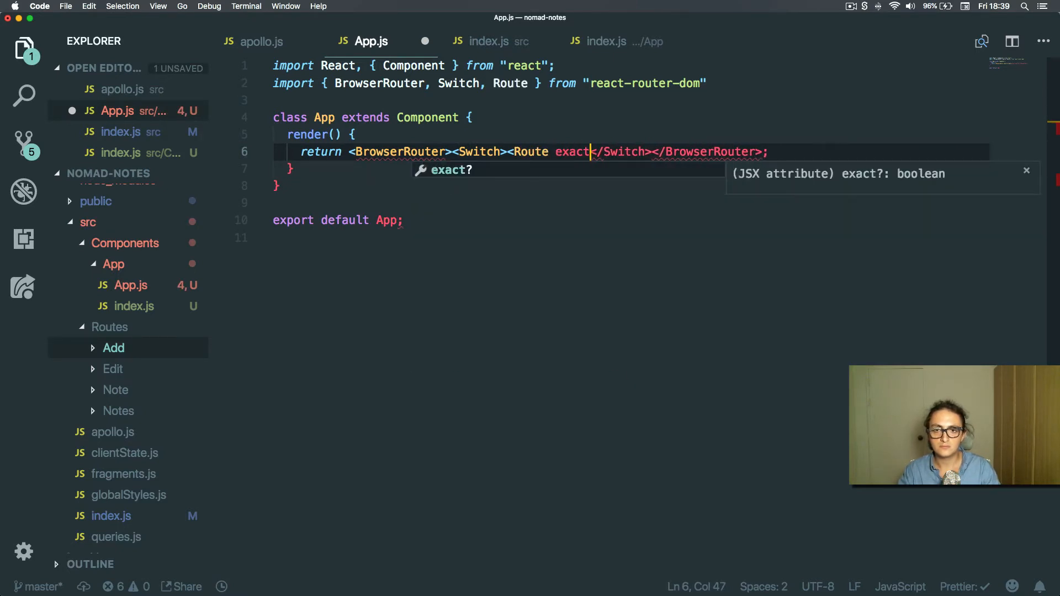
{"action": "type", "text": "={true} pa"}
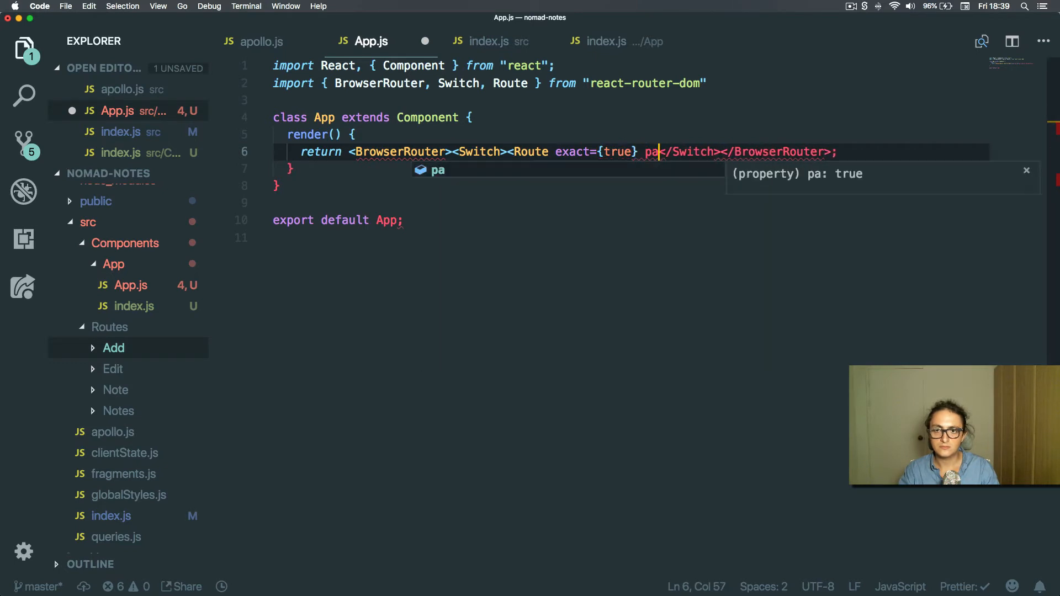
{"action": "type", "text": "th={\"/\""}
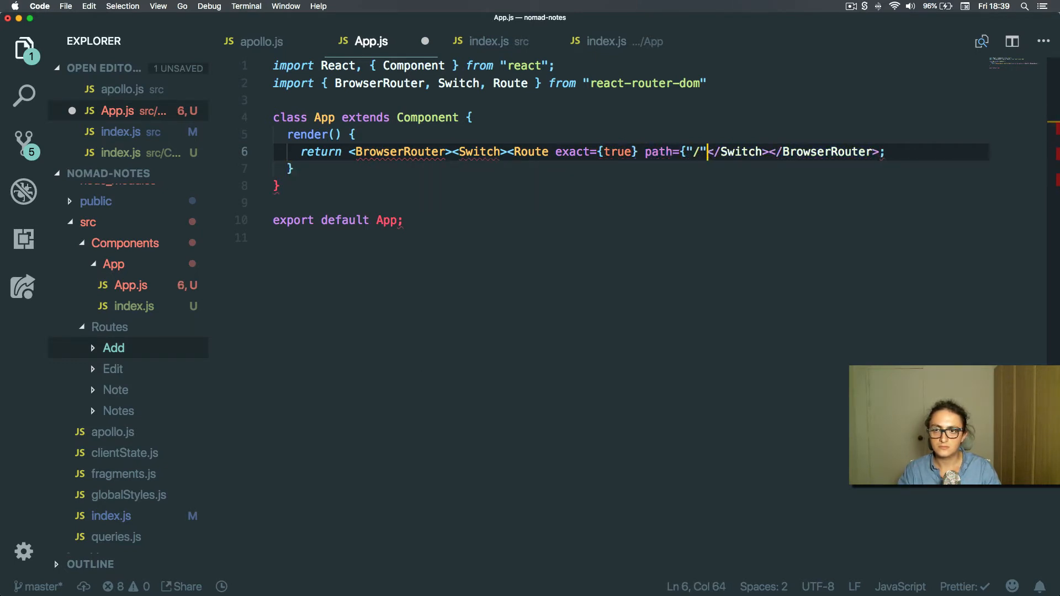
{"action": "type", "text": "component"}
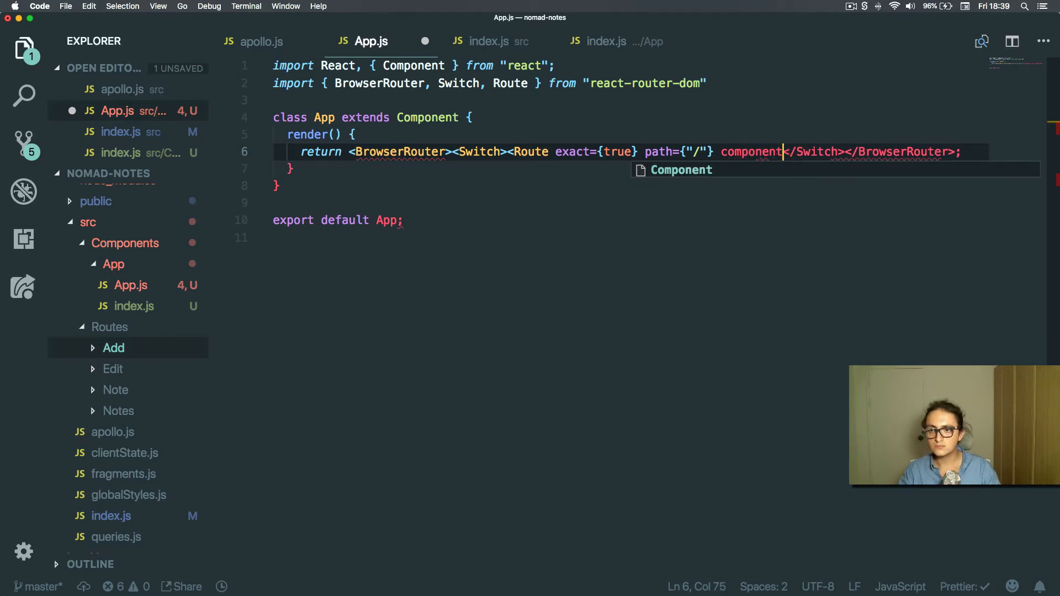
{"action": "type", "text": "={} />"}
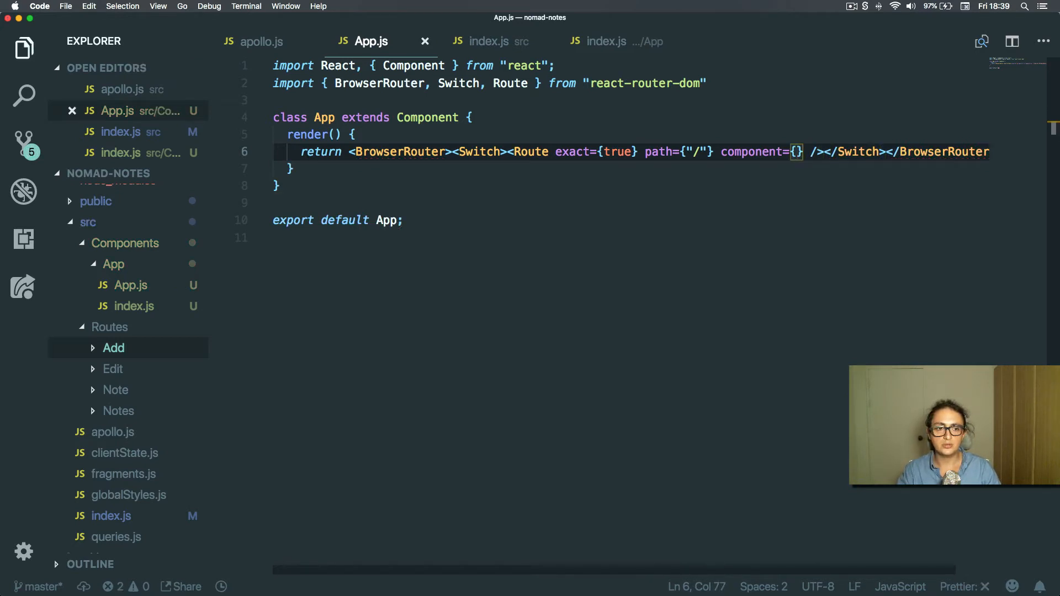
{"action": "type", "text": "nOT"}
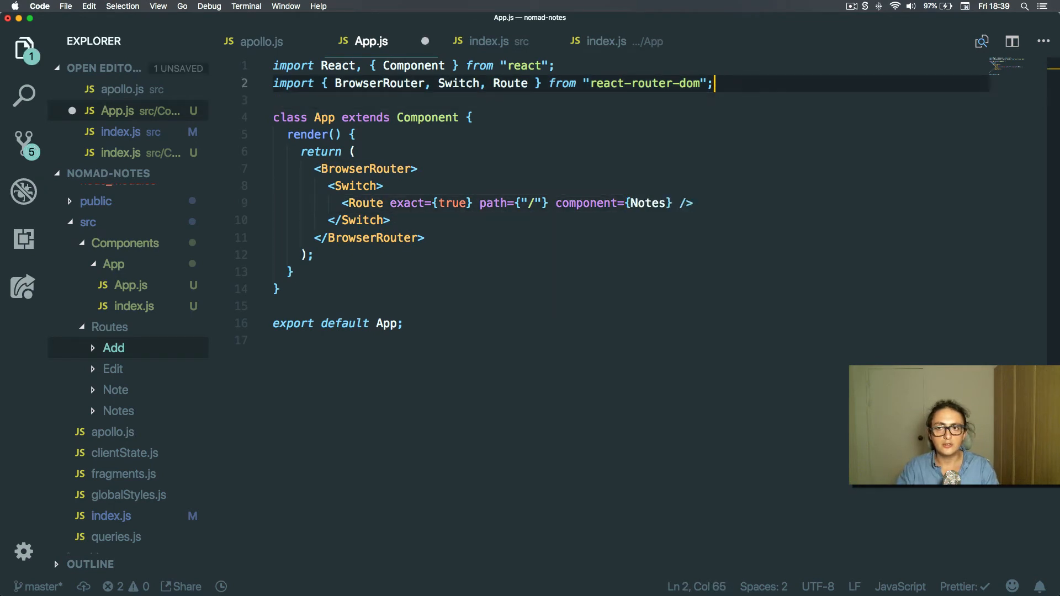
Step: Import Notes from the Routes/Notes folder at the top of App.js
{"action": "type", "text": "import N"}
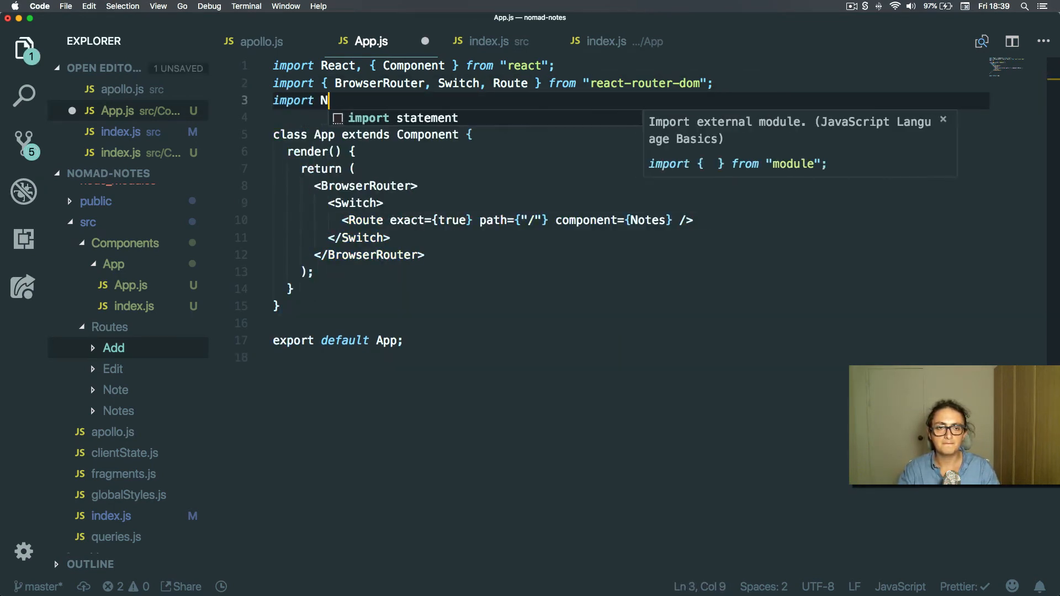
{"action": "type", "text": "otes from \".\""}
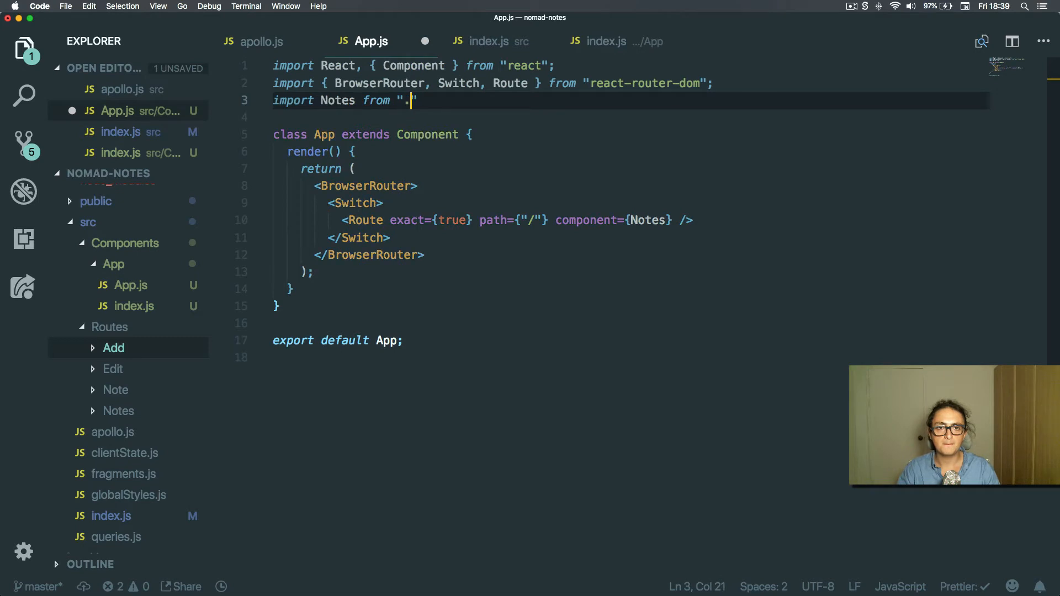
{"action": "type", "text": "./../"}
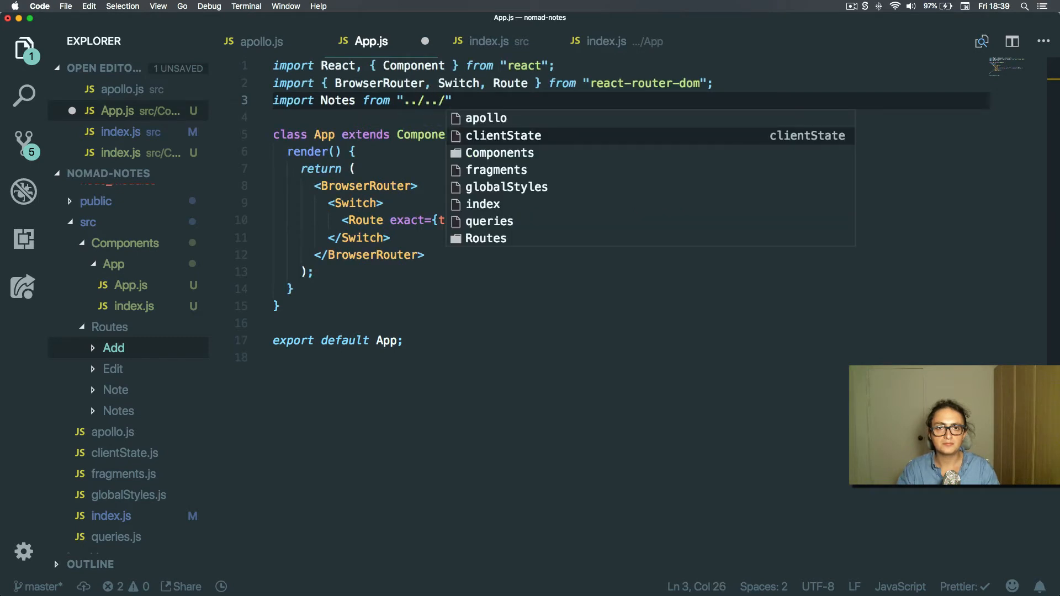
{"action": "type", "text": "Routes/Note"}
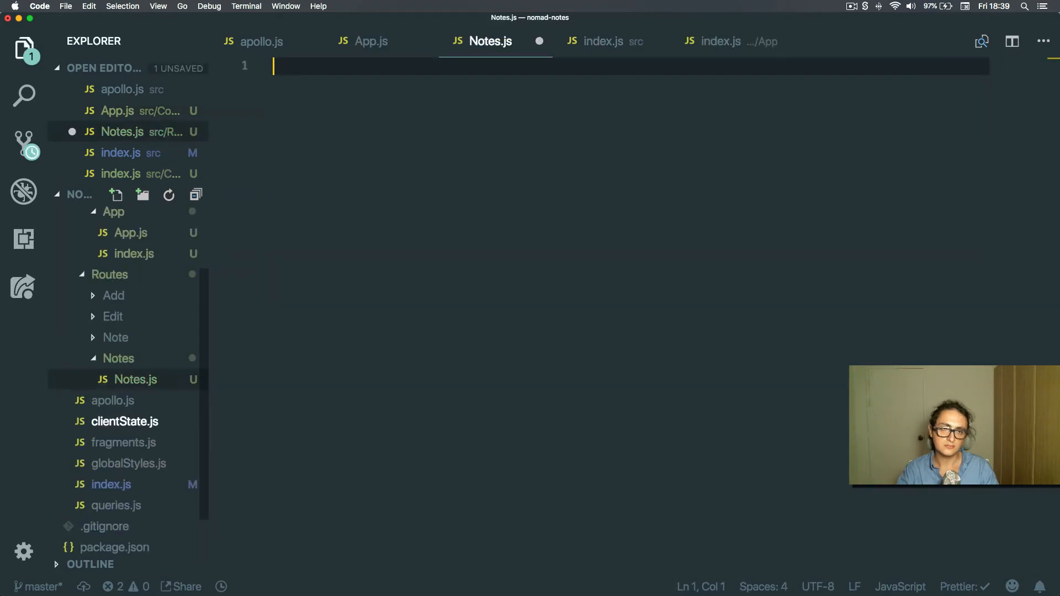
Step: Write Notes.js as a default Notes class extending React.Component whose render returns "hi"
{"action": "type", "text": "export defaul"}
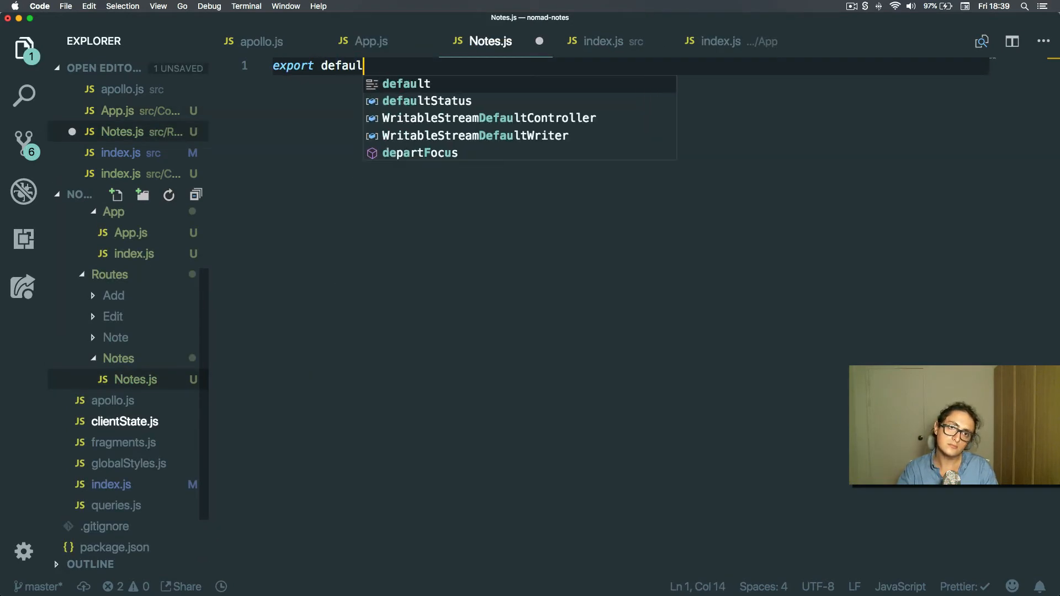
{"action": "type", "text": "class"}
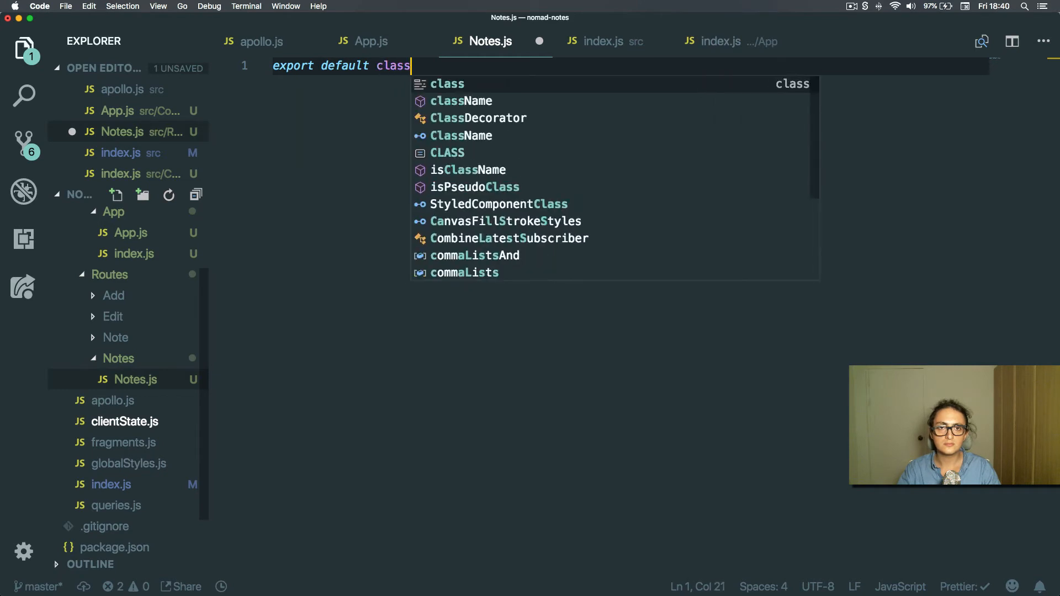
{"action": "type", "text": "Notes extends React.Component{"}
{"action": "type", "text": "render("}
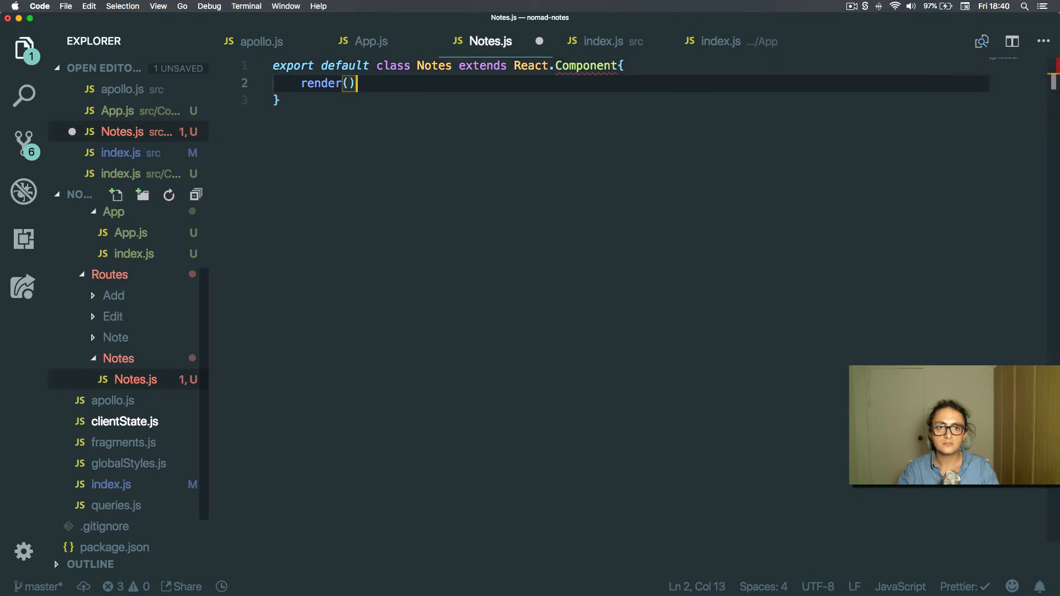
{"action": "type", "text": "r"}
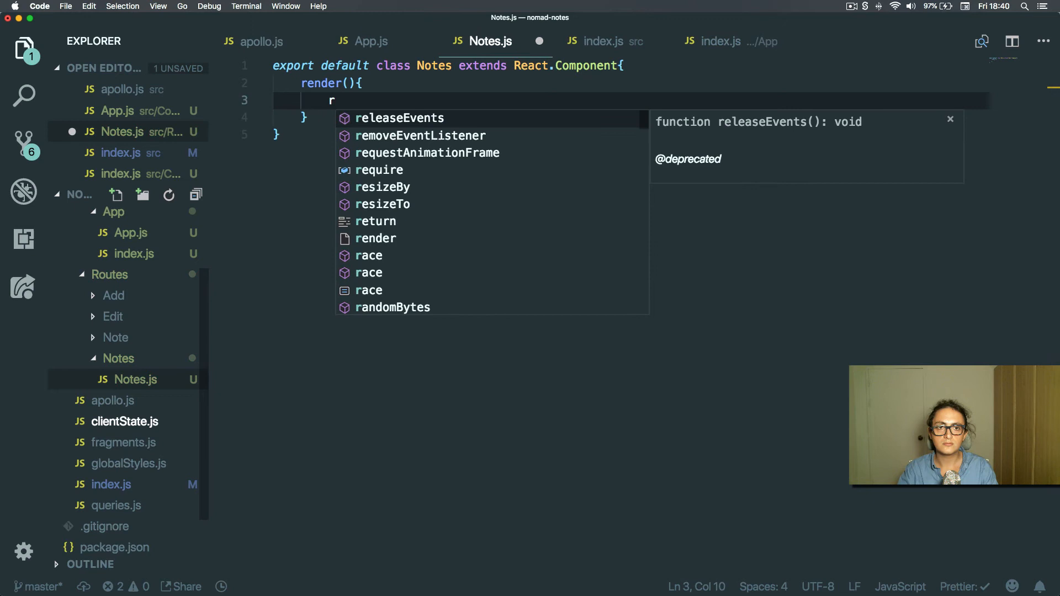
{"action": "type", "text": "etr"}
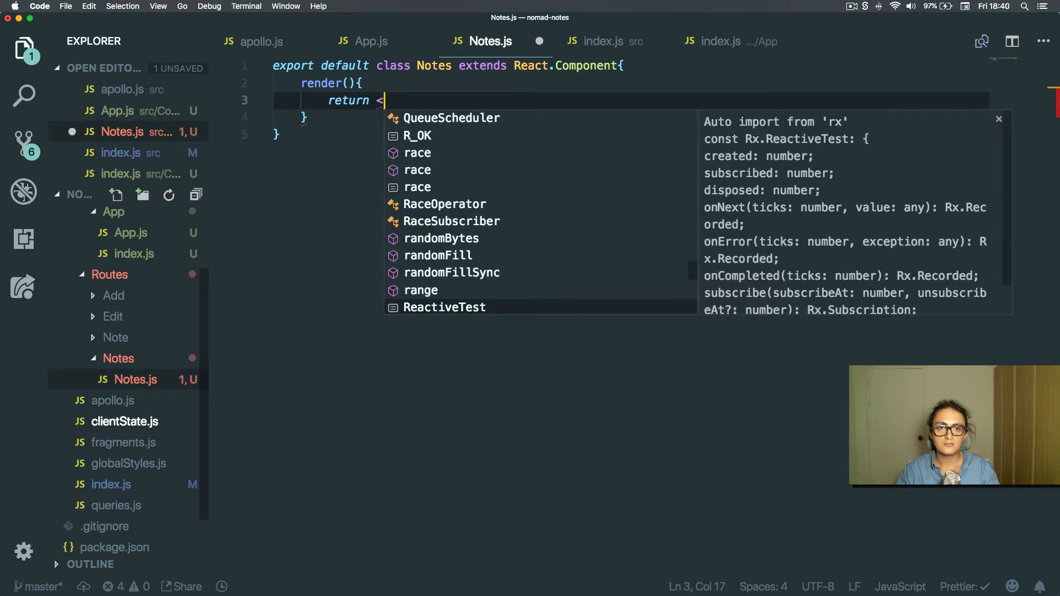
{"action": "type", "text": "\"hi\";"}
{"action": "type", "text": "im"}
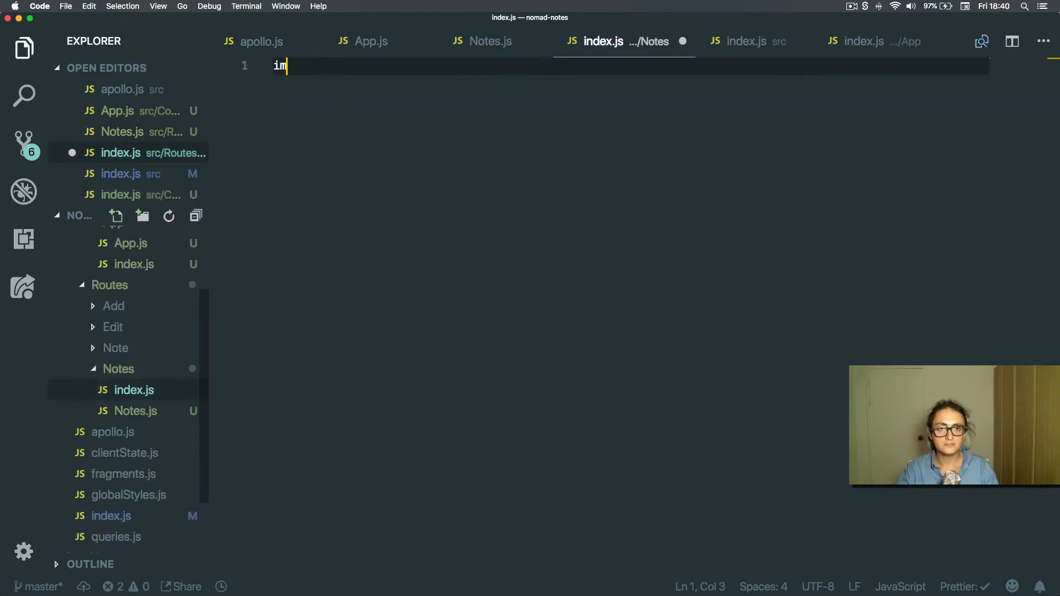
Step: Write Routes/Notes/index.js to import Notes from "./Notes" and export default Notes
{"action": "type", "text": "port Not"}
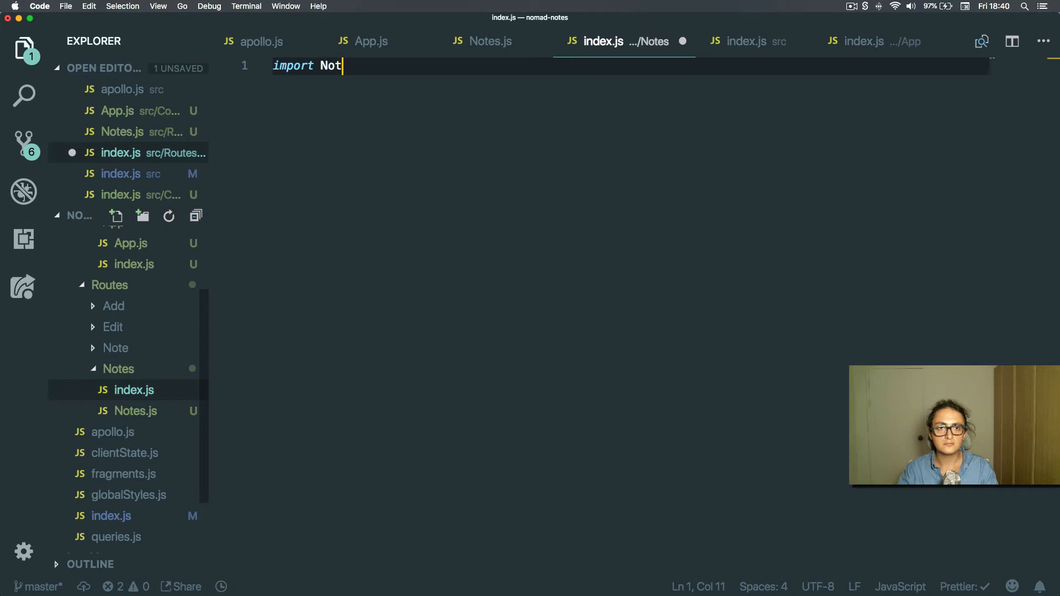
{"action": "type", "text": "es from \"n"}
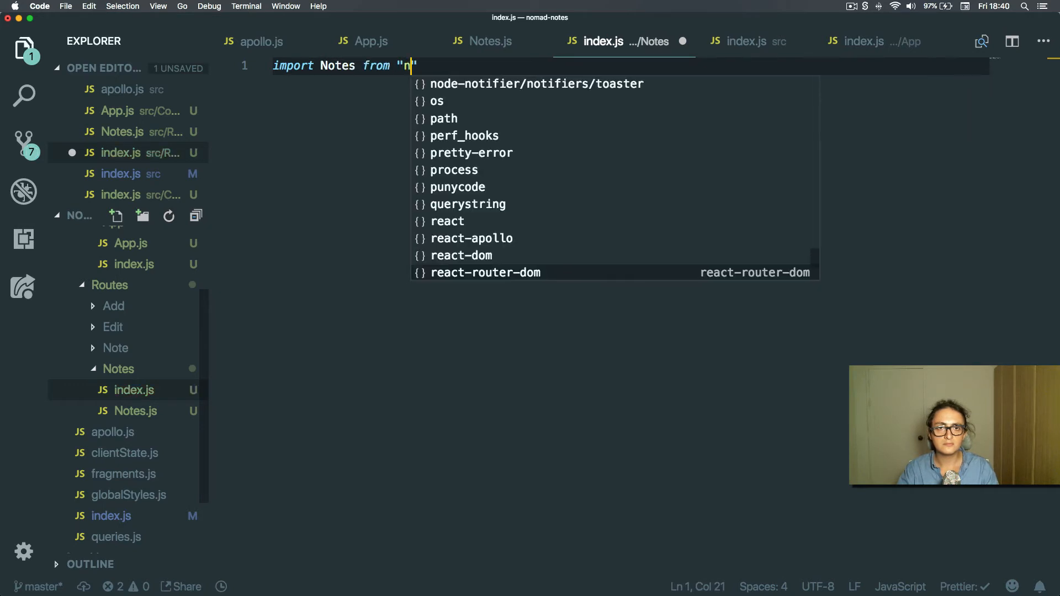
{"action": "type", "text": "./Notes"}
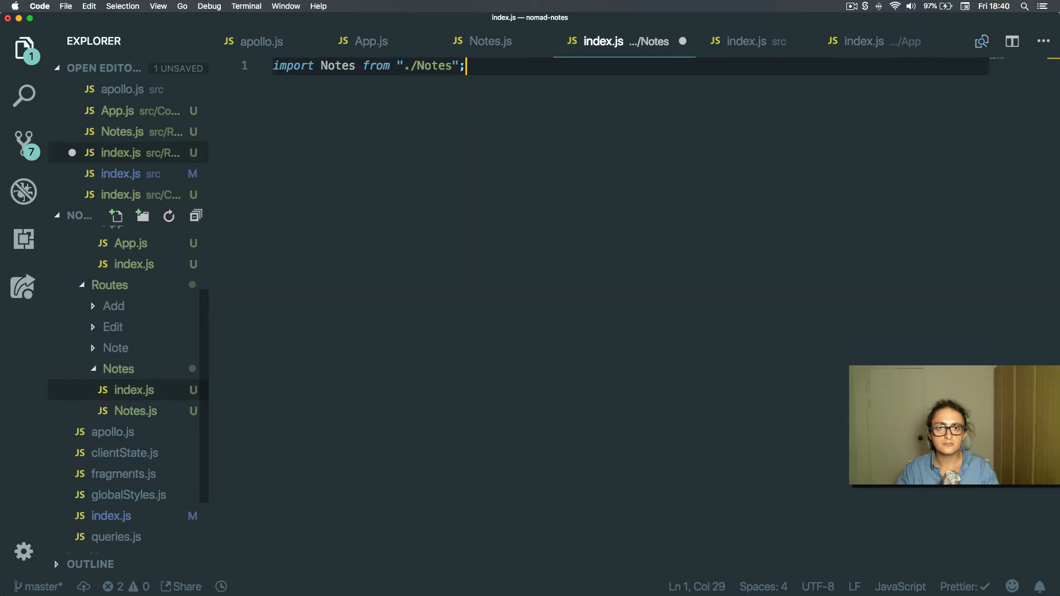
{"action": "type", "text": "export default Notes;"}
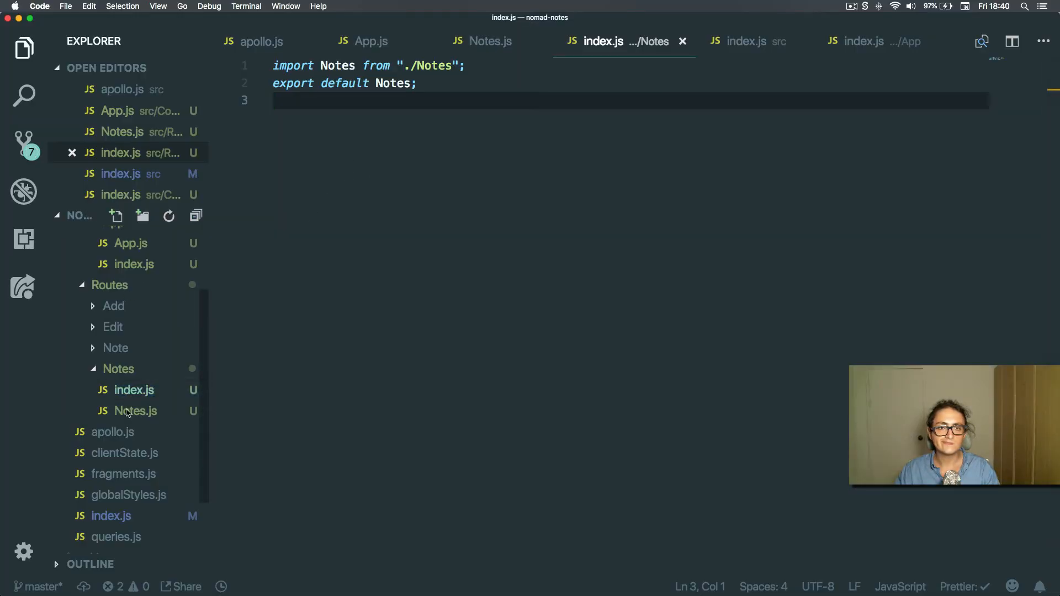
Step: Add import React from "react" at the top of Notes.js
{"action": "left_click", "coordinate": [135, 410]}
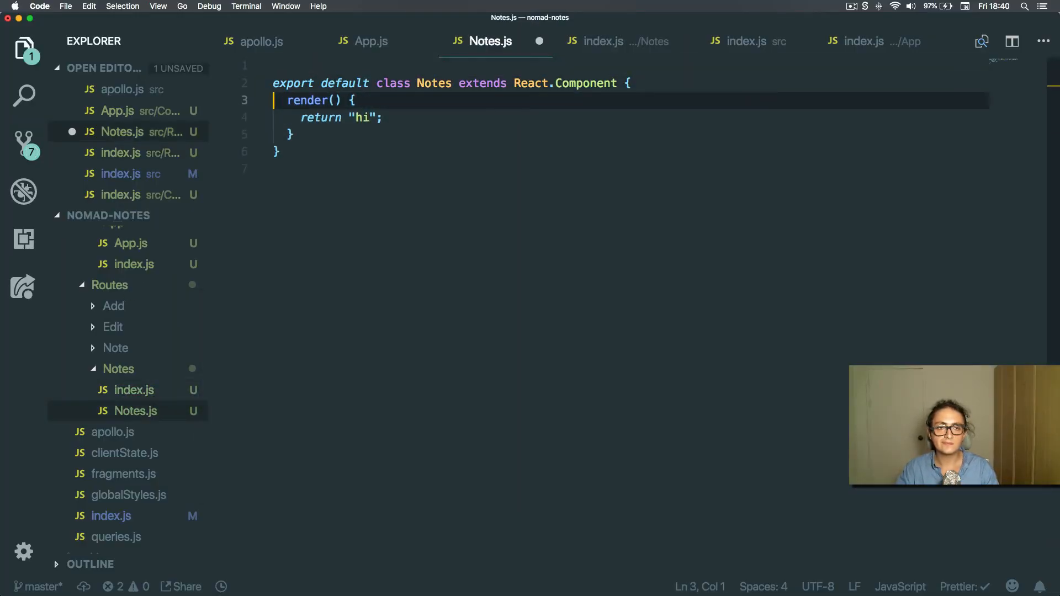
{"action": "type", "text": "RT"}
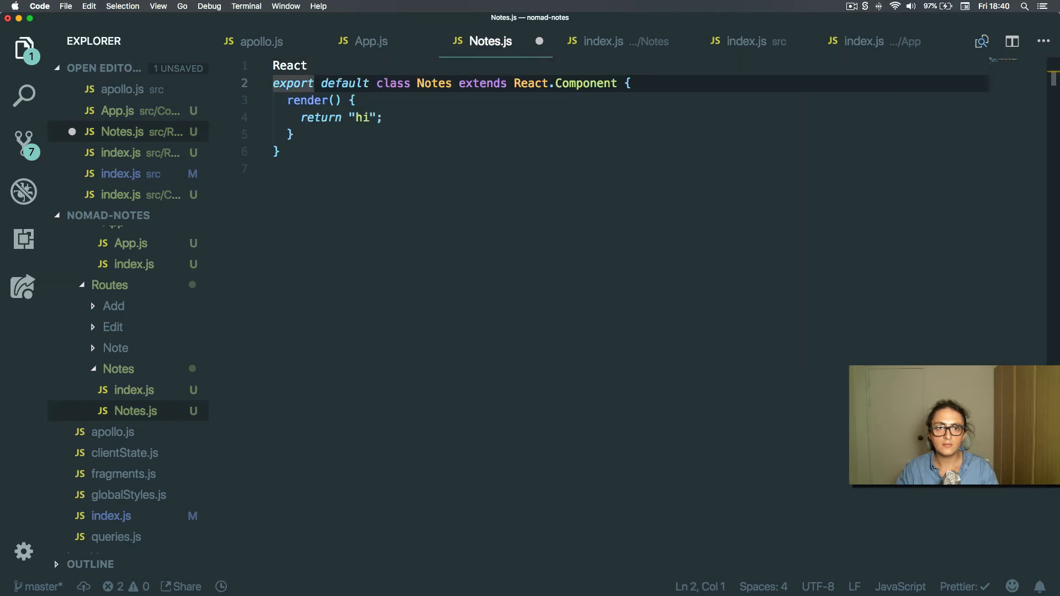
{"action": "left_click", "coordinate": [295, 66]}
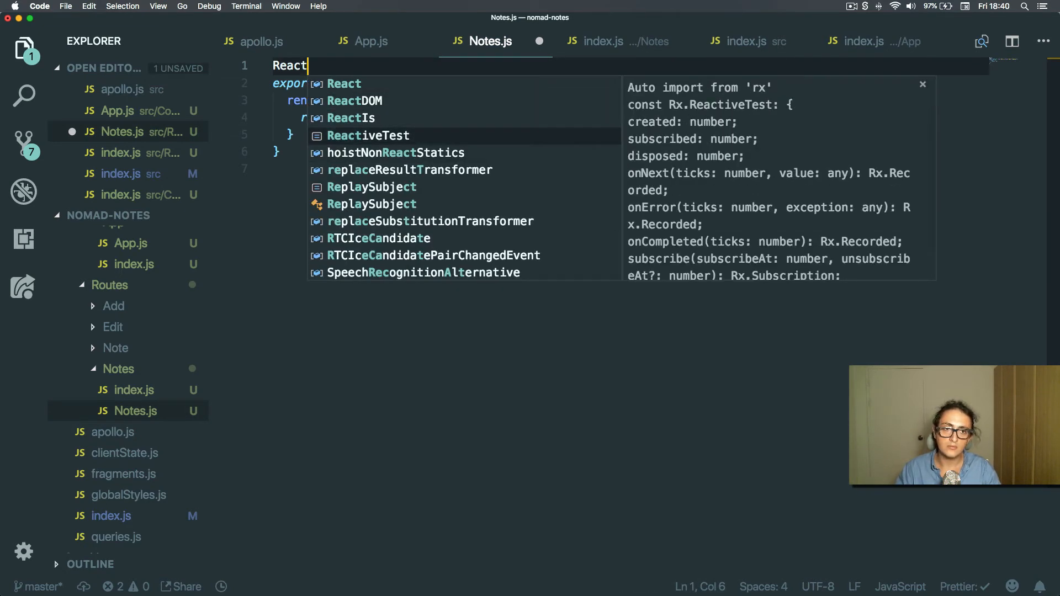
{"action": "type", "text": "import React f"}
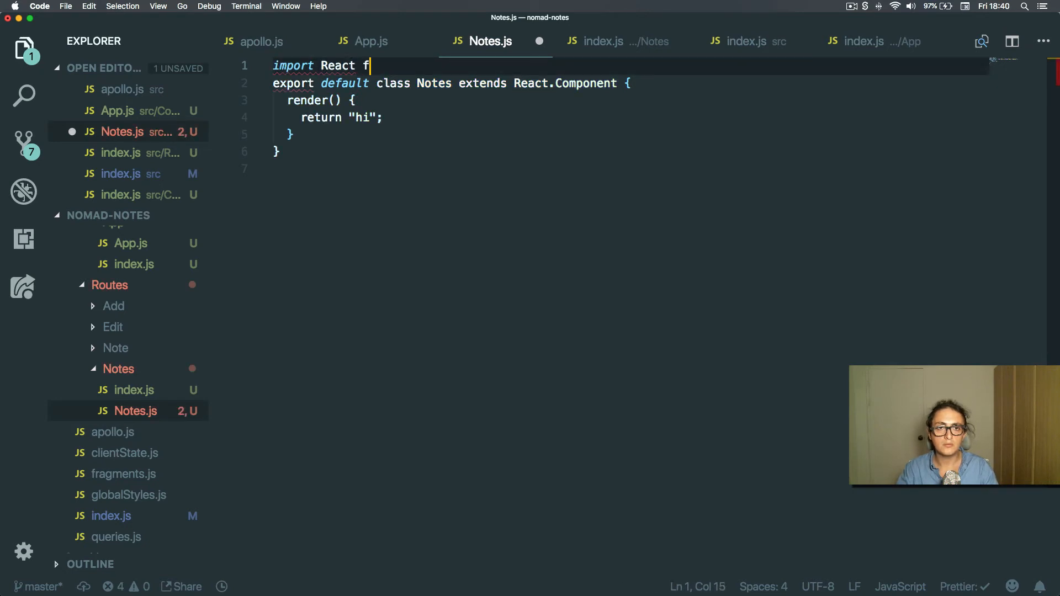
{"action": "type", "text": "rom \"react\";"}
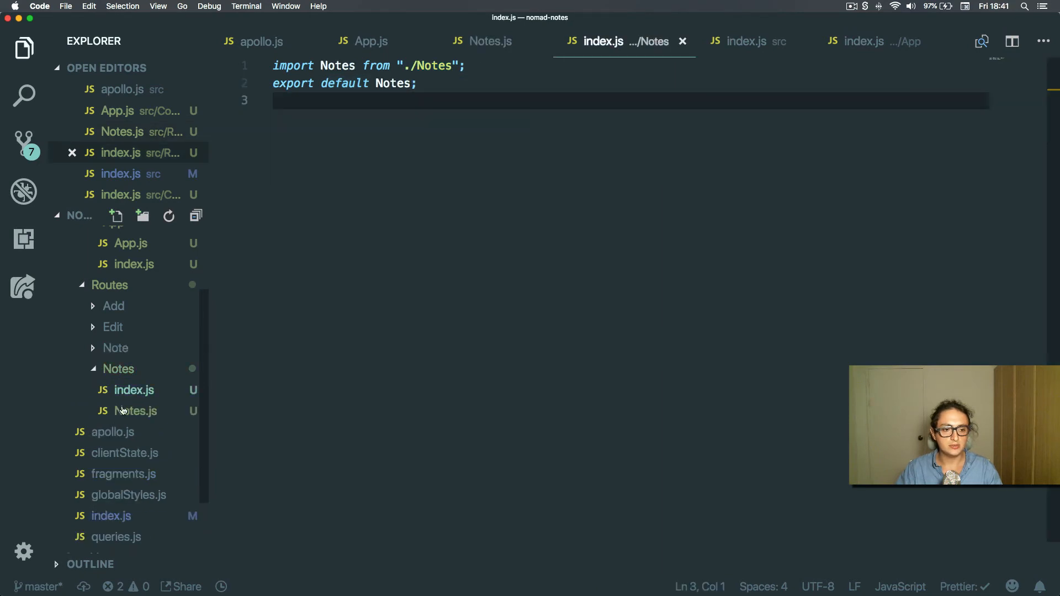
Step: Copy Notes.js and index.js into the Note and Edit route folders
{"action": "right_click", "coordinate": [135, 411]}
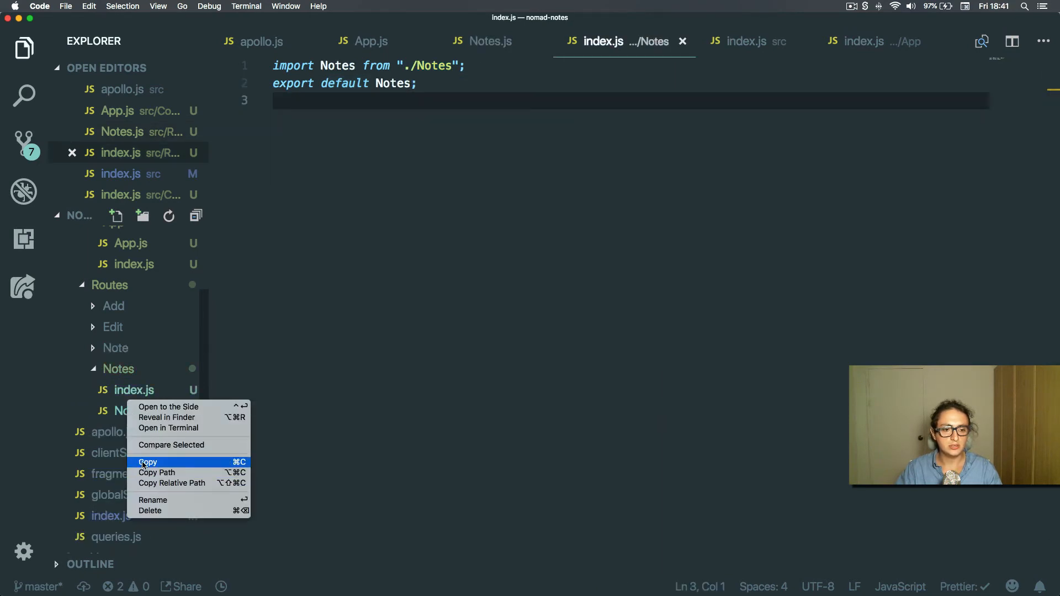
{"action": "right_click", "coordinate": [118, 348]}
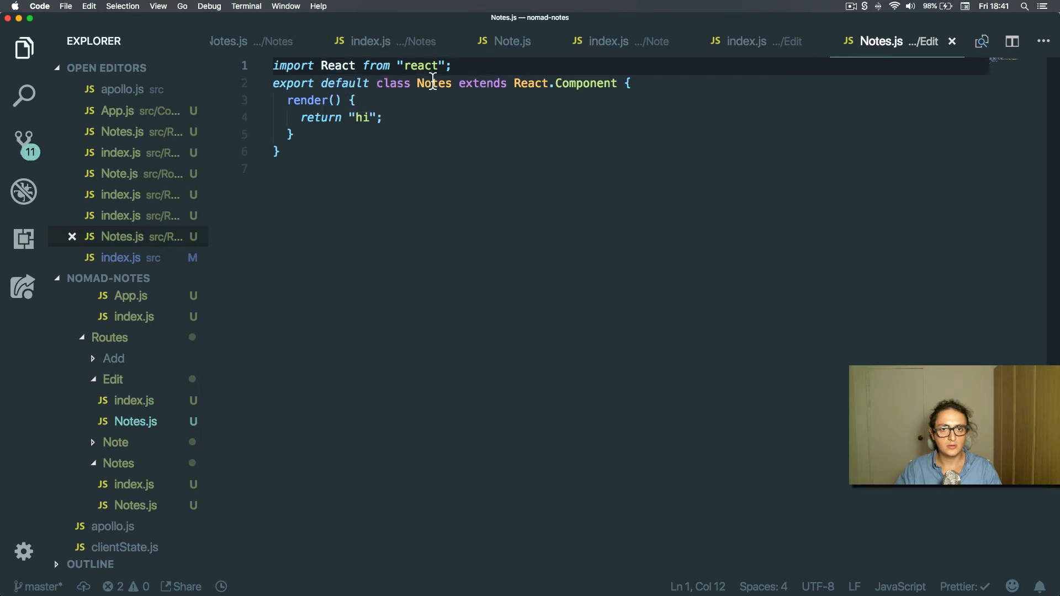
Step: Rename the copied class to Edit, update index.js, and rename the file to Edit.js
{"action": "type", "text": "Edit"}
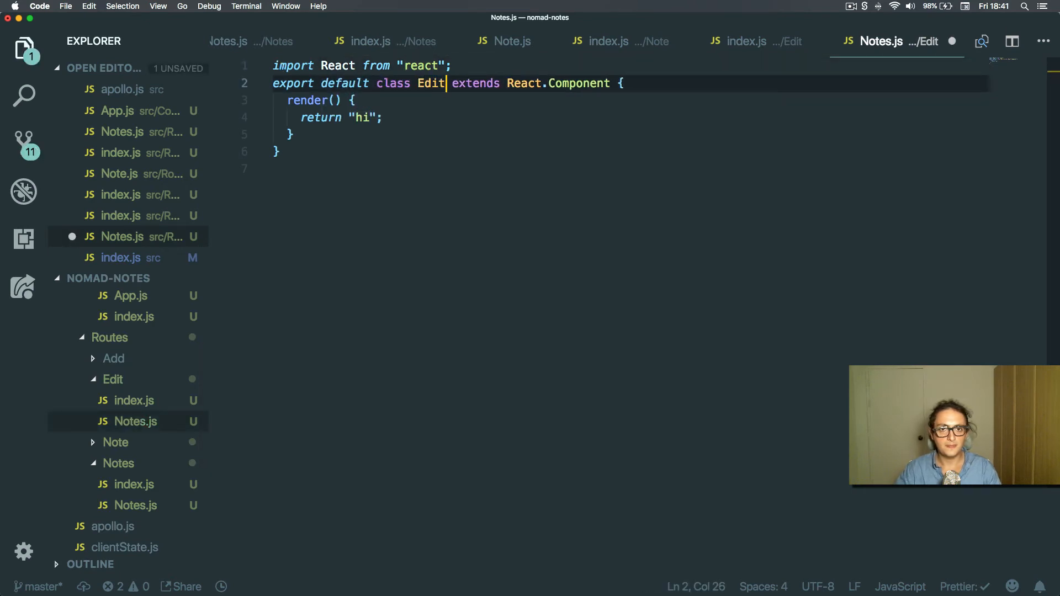
{"action": "left_click", "coordinate": [133, 400]}
{"action": "type", "text": "Edi"}
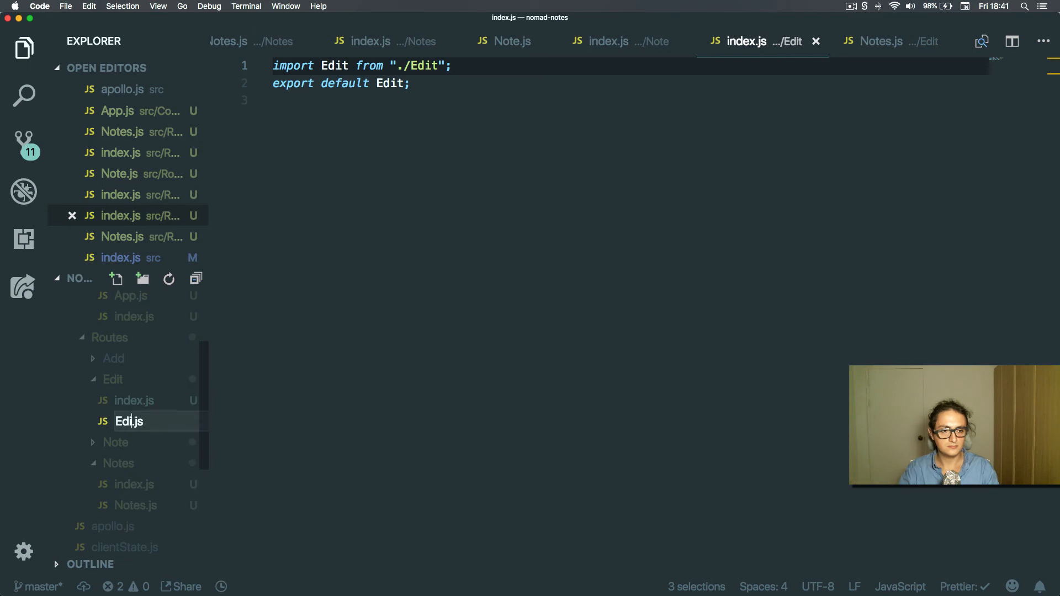
{"action": "right_click", "coordinate": [114, 359]}
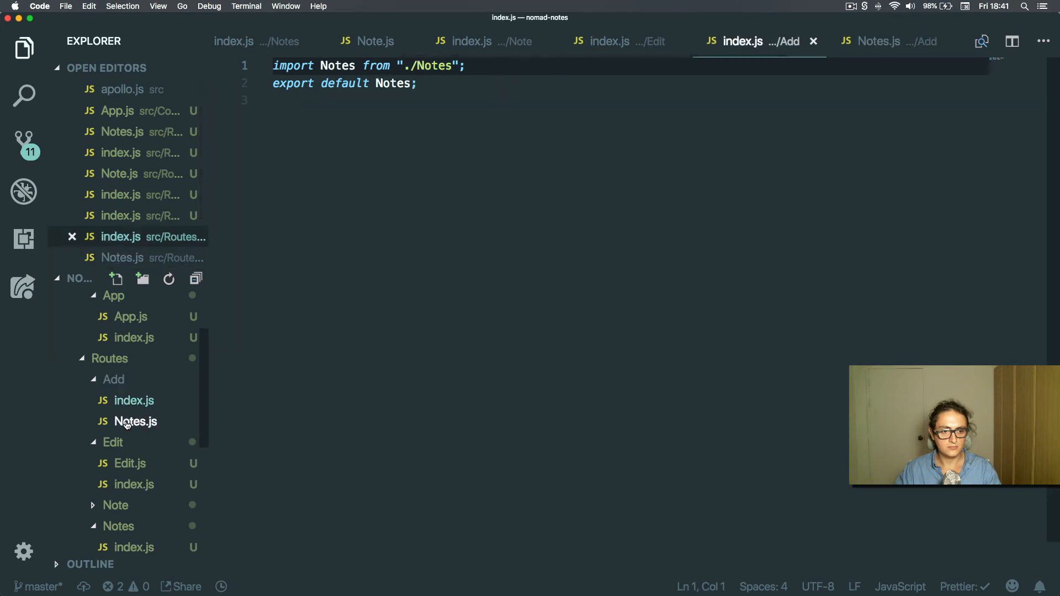
Step: Replace the Notes name with Add in the Add folder's component and files
{"action": "double_click", "coordinate": [336, 65]}
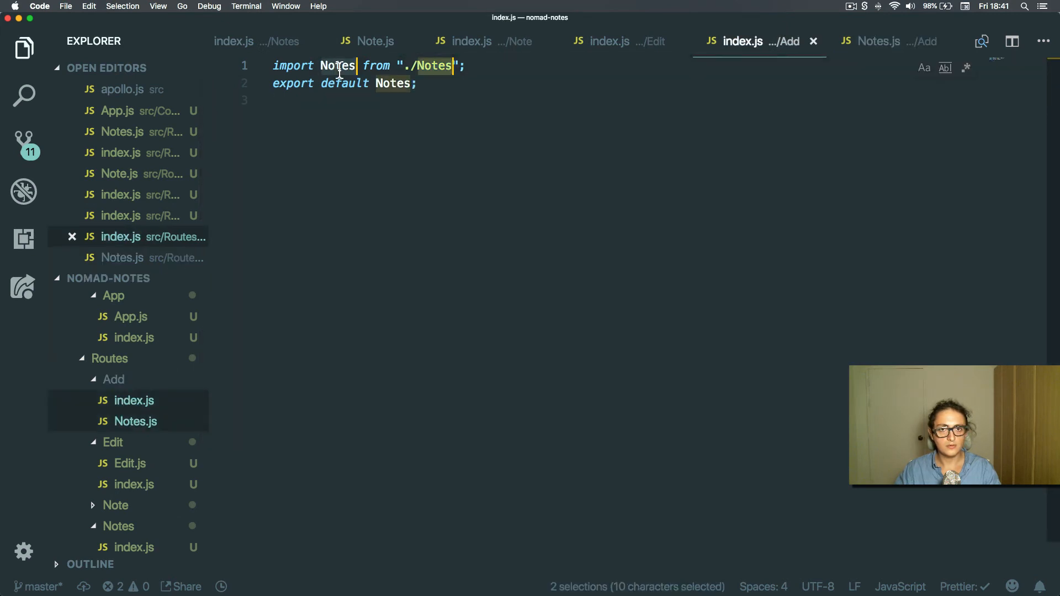
{"action": "type", "text": "Add.js"}
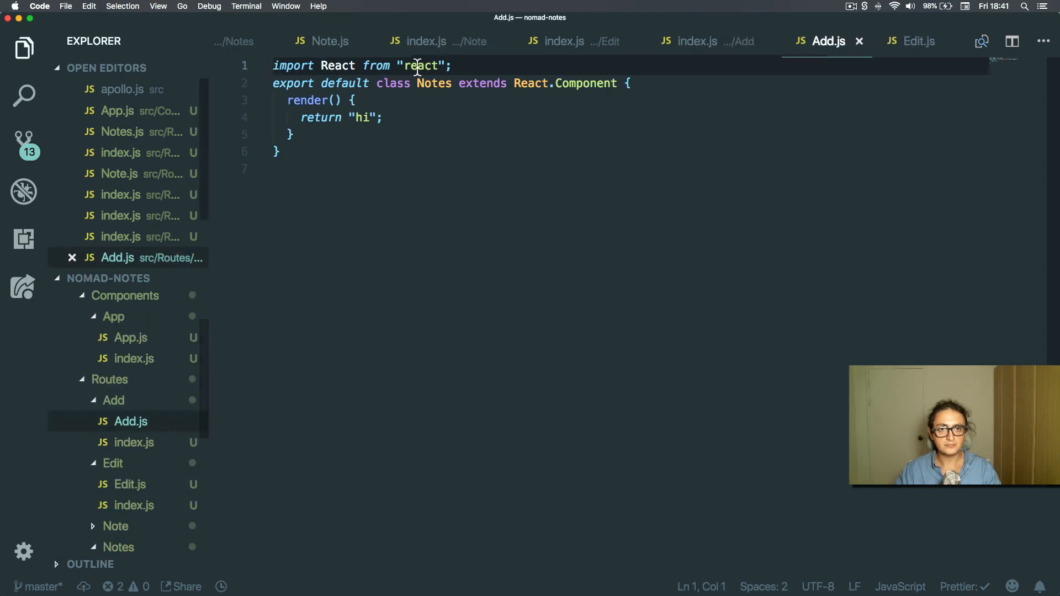
{"action": "type", "text": "Add"}
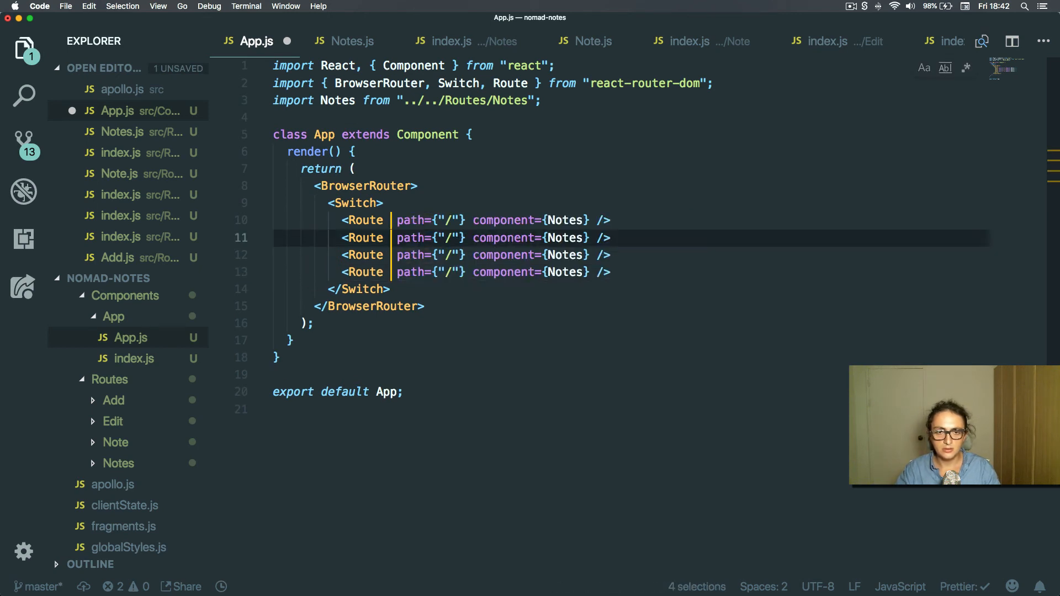
Step: Make the first Route exact and point a /note/:id Route at the Note component
{"action": "type", "text": "exact={true}"}
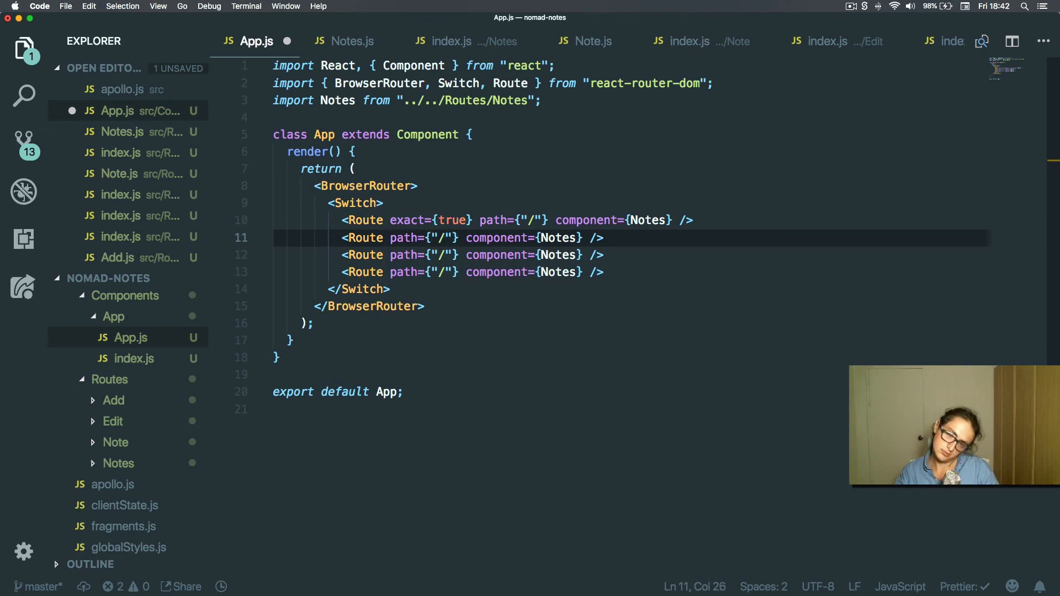
{"action": "type", "text": "note:"}
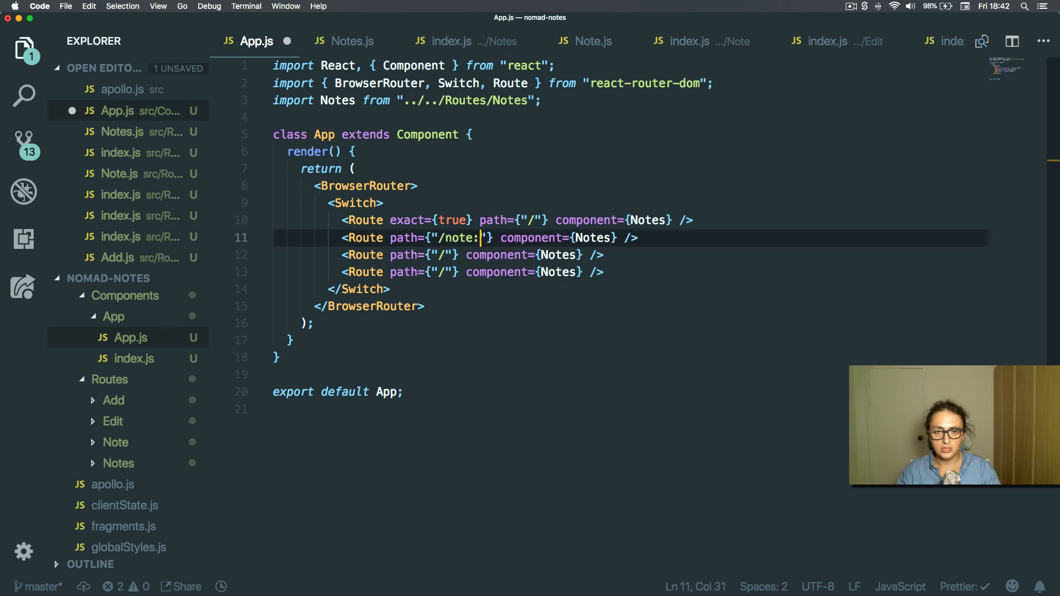
{"action": "type", "text": ":id"}
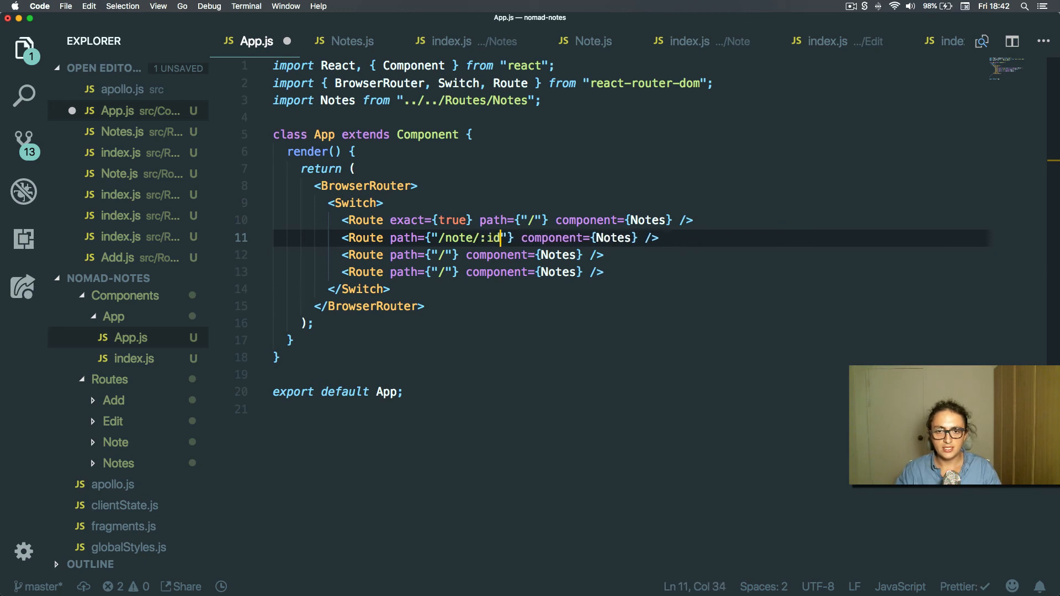
{"action": "type", "text": "Note"}
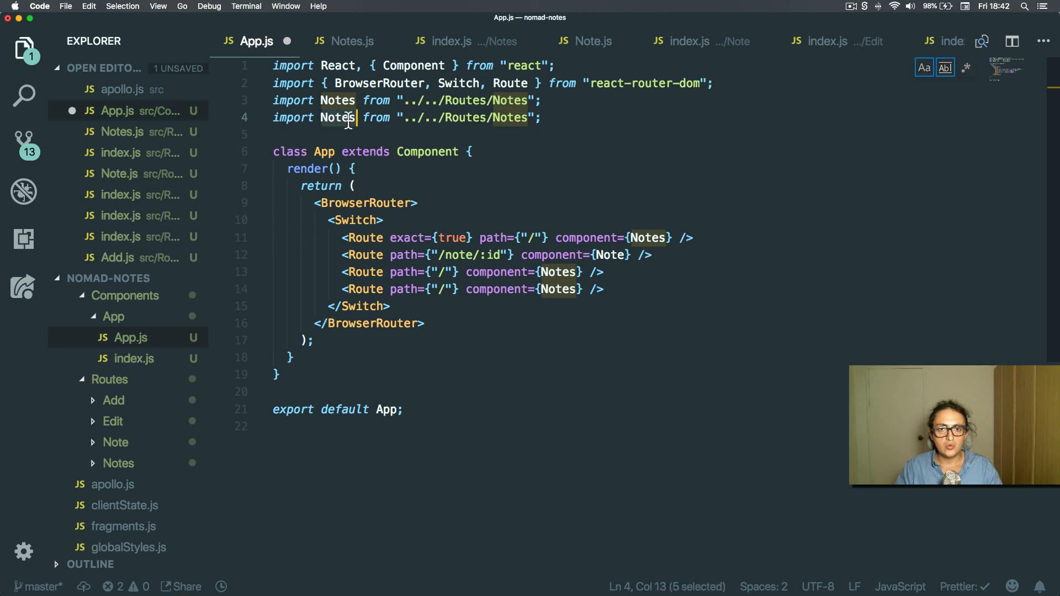
Step: Import Note, Add and Edit, and add an /add Route rendering Add
{"action": "key", "text": "backspace"}
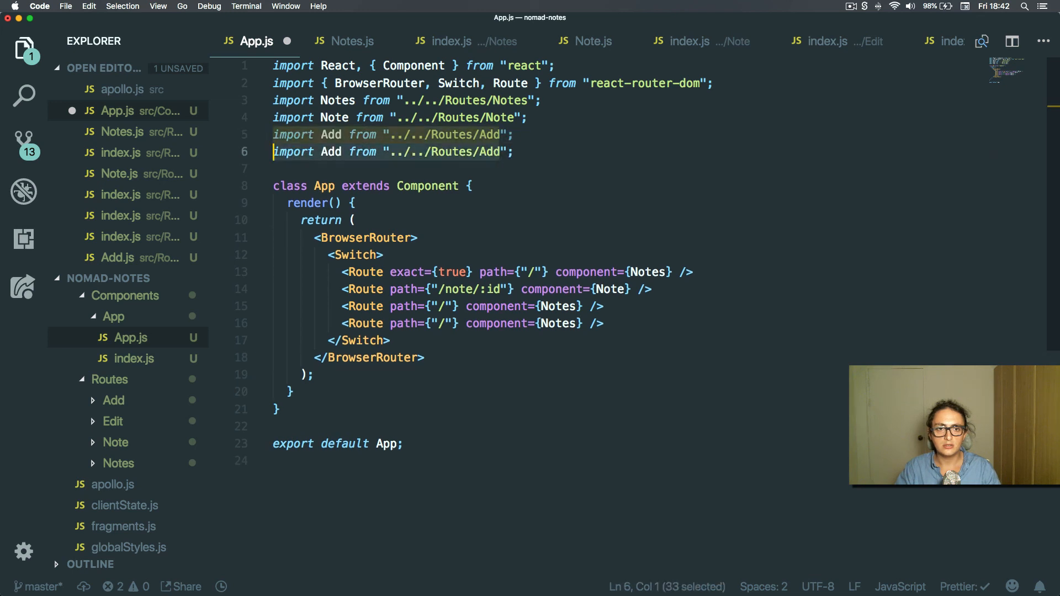
{"action": "double_click", "coordinate": [331, 151]}
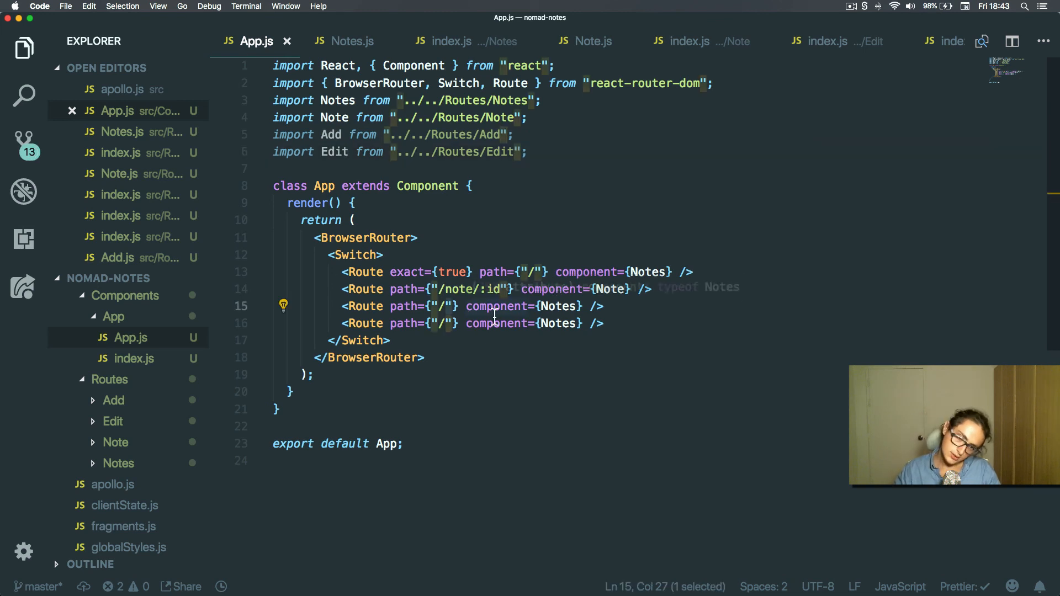
{"action": "type", "text": "add"}
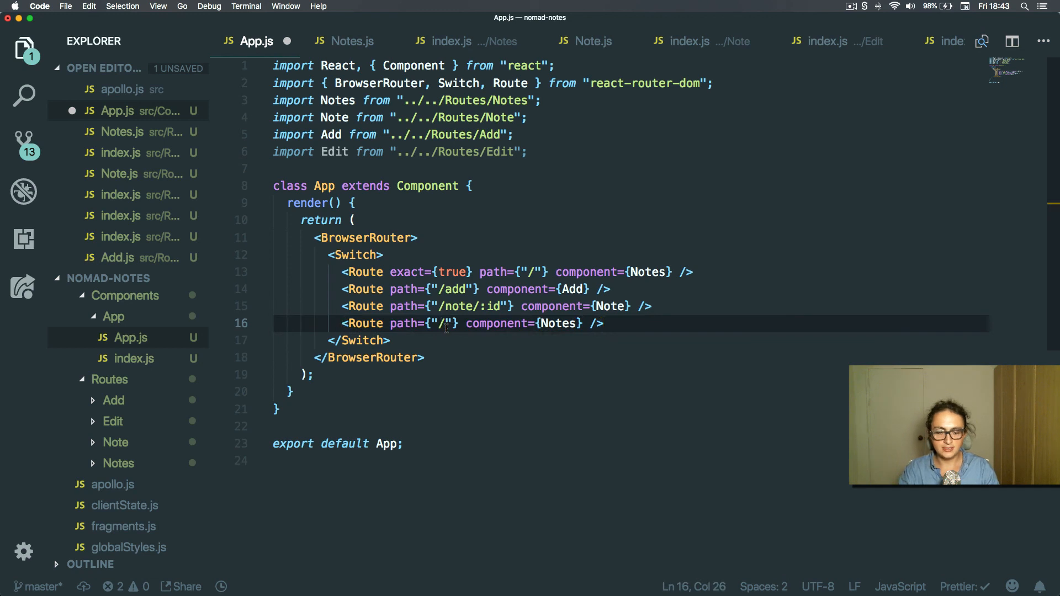
Step: Set the last Route's path to /edit/:id and its component to Edit
{"action": "type", "text": "edit/"}
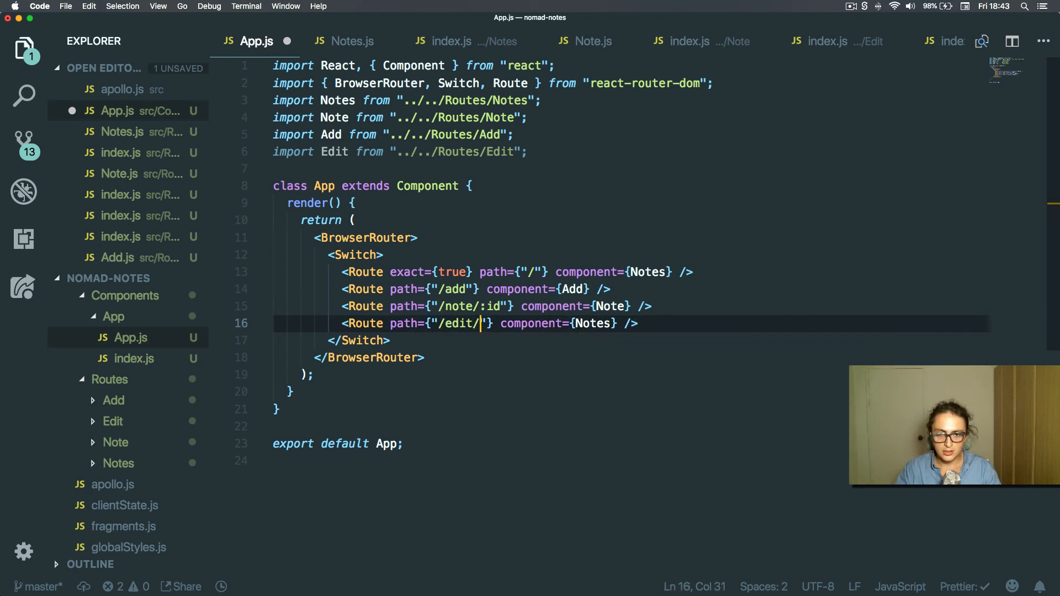
{"action": "type", "text": ":id"}
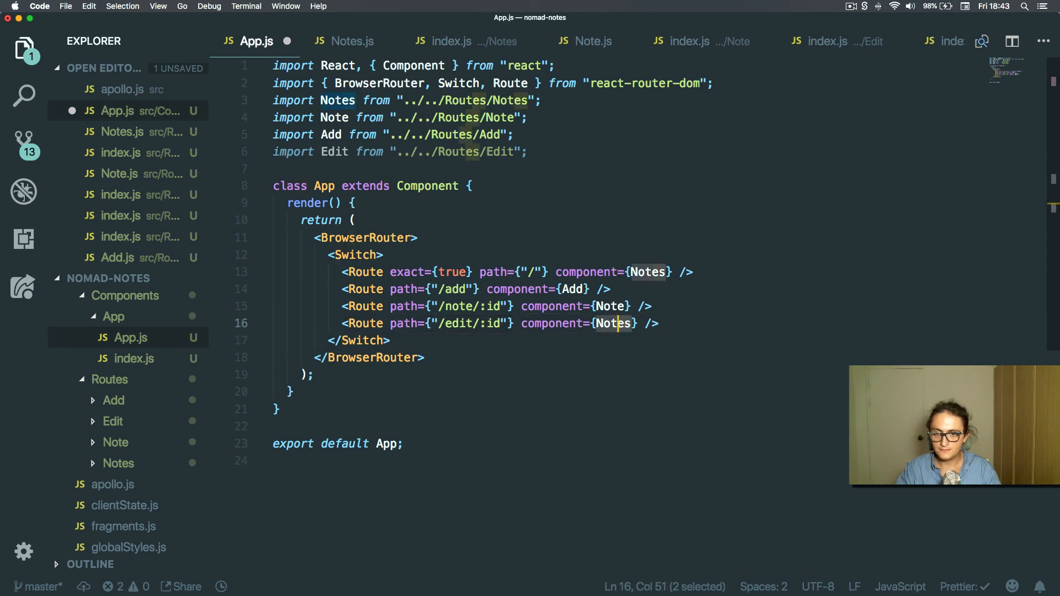
{"action": "type", "text": "Edit"}
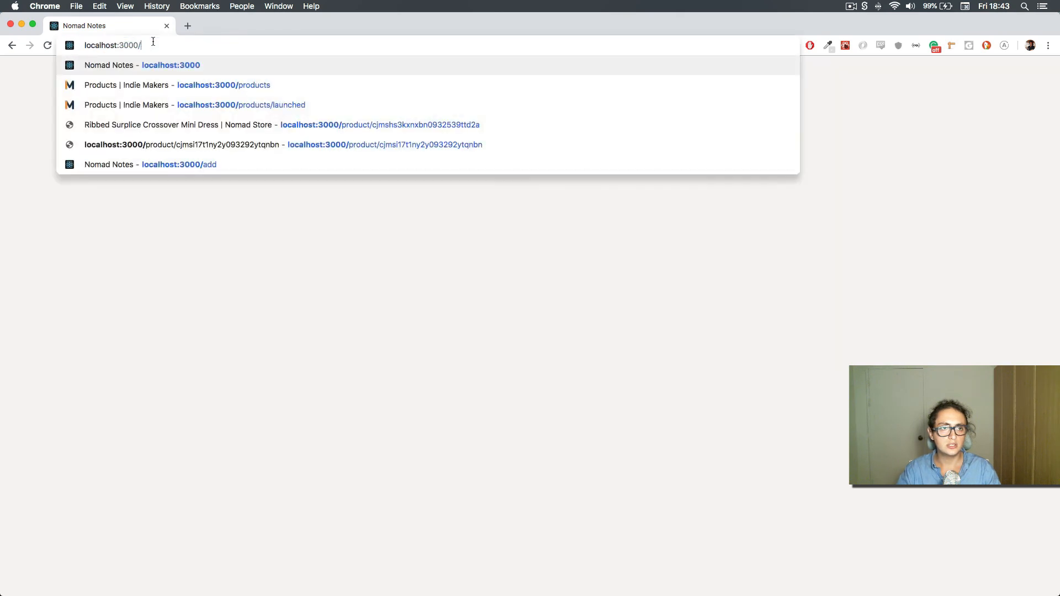
Step: Go to localhost:3000/note/ in Chrome to test the note route
{"action": "type", "text": "note/:id\"} component={Note} />"}
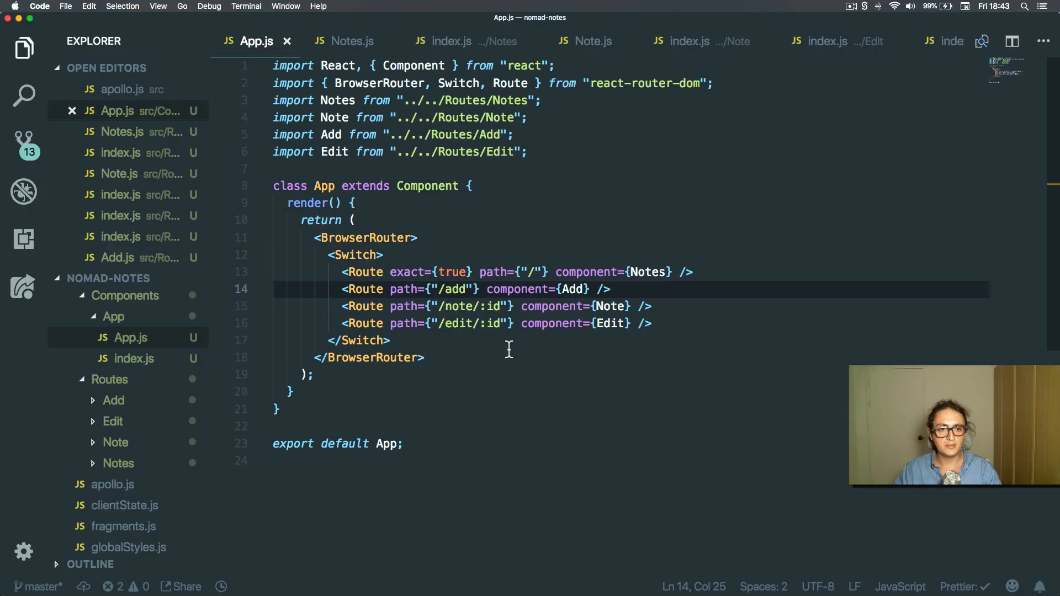
Step: Close the Note, Add, App and index.js tabs, leaving Notes.js open
{"action": "left_click", "coordinate": [113, 316]}
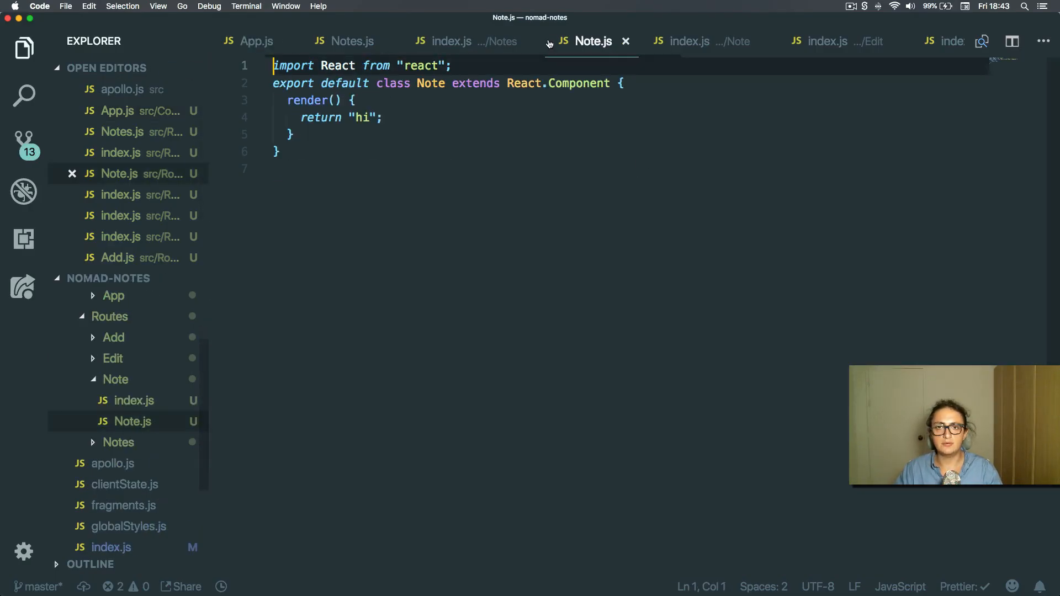
{"action": "left_click", "coordinate": [452, 41]}
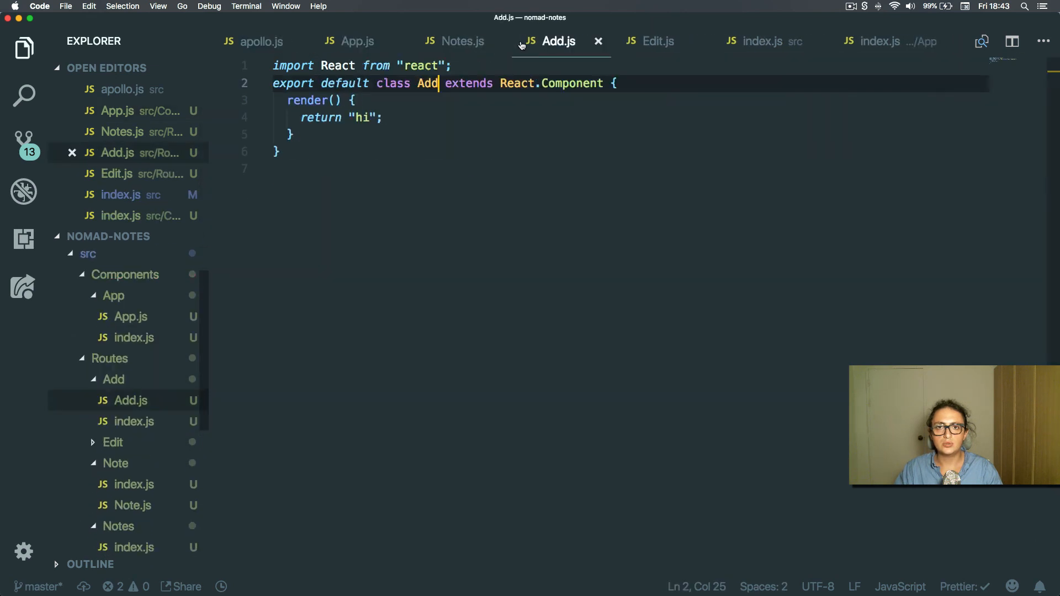
{"action": "left_click", "coordinate": [363, 41]}
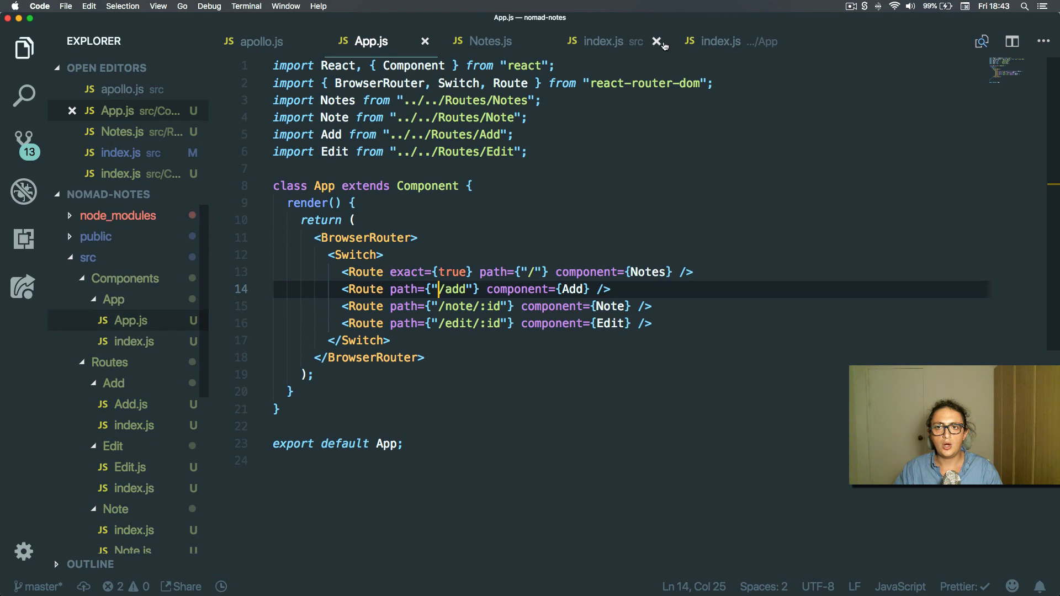
{"action": "left_click", "coordinate": [655, 41]}
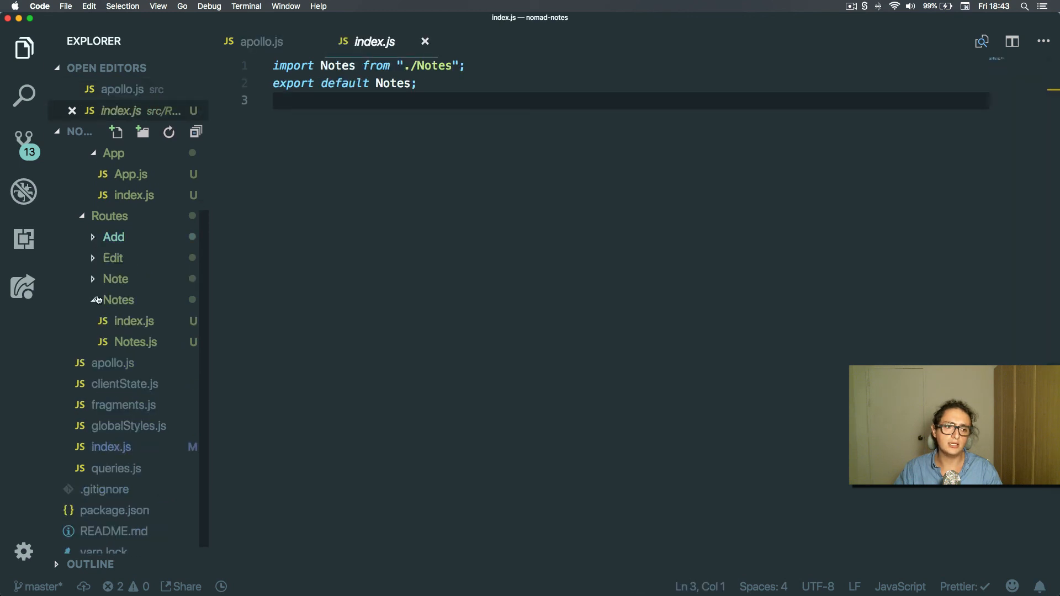
{"action": "left_click", "coordinate": [135, 341]}
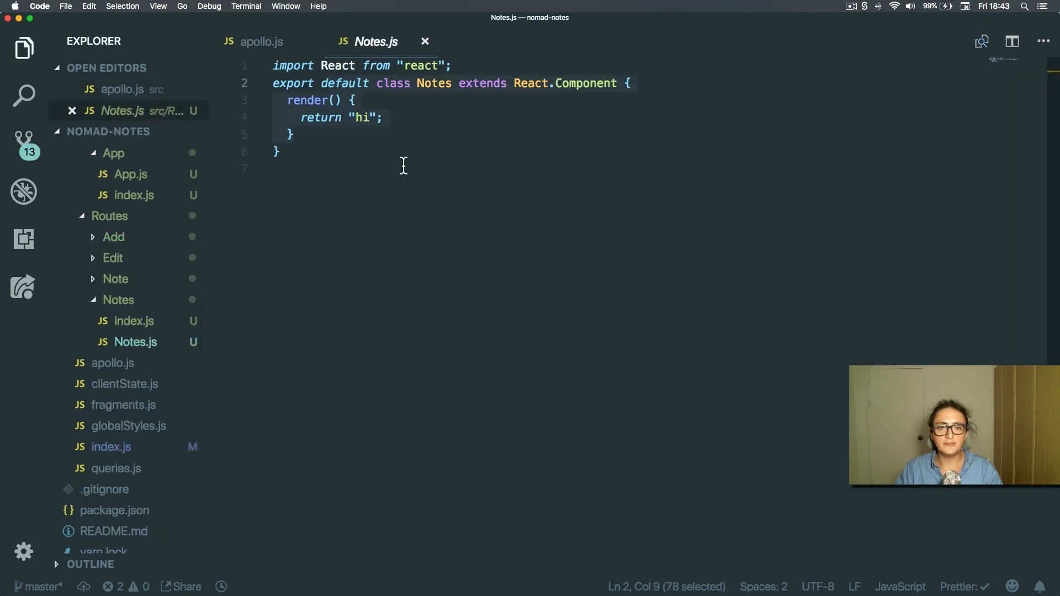